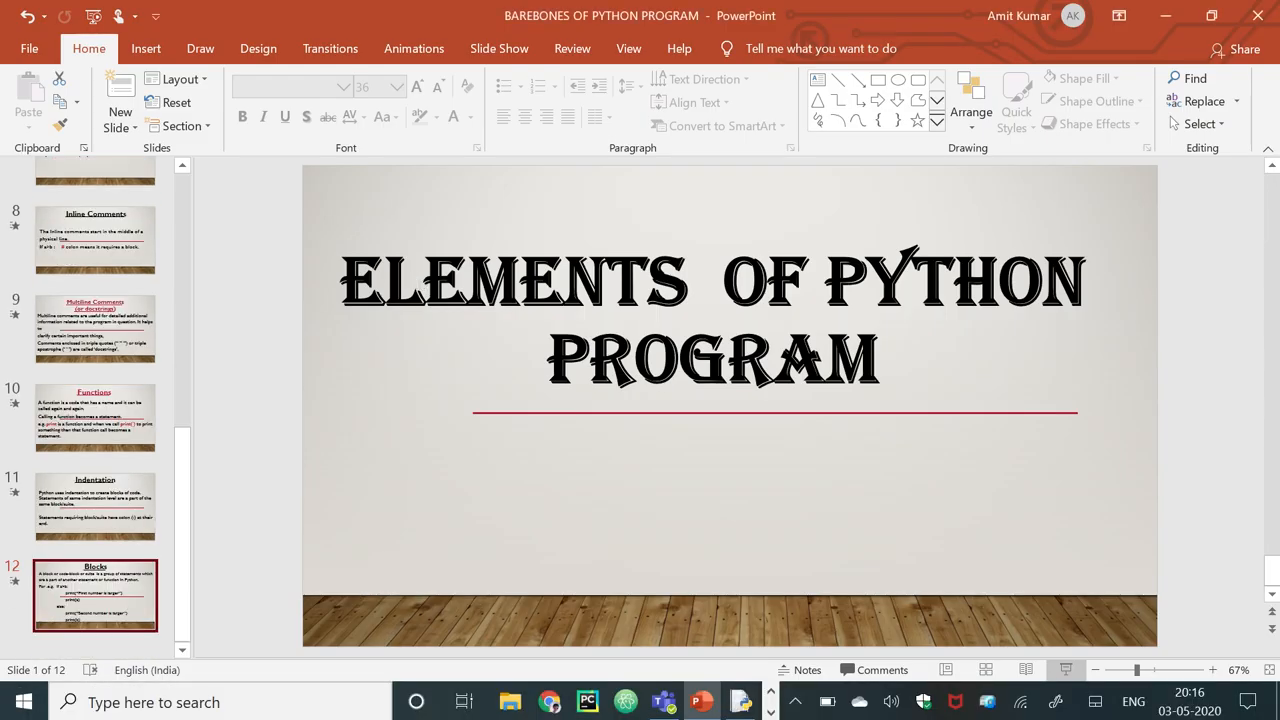
# Step: Show the Blocks slide in PowerPoint and bring the Python 3.8.2 Shell forward
pyautogui.click(95, 595)
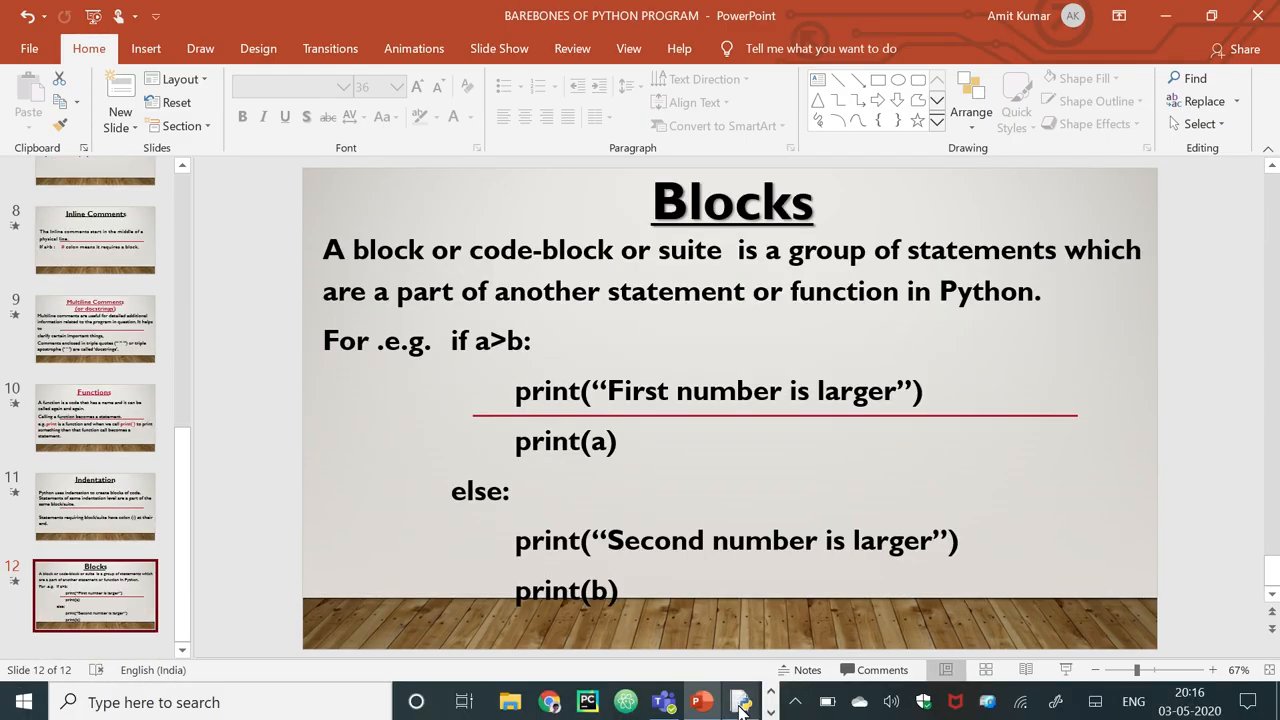
pyautogui.click(740, 701)
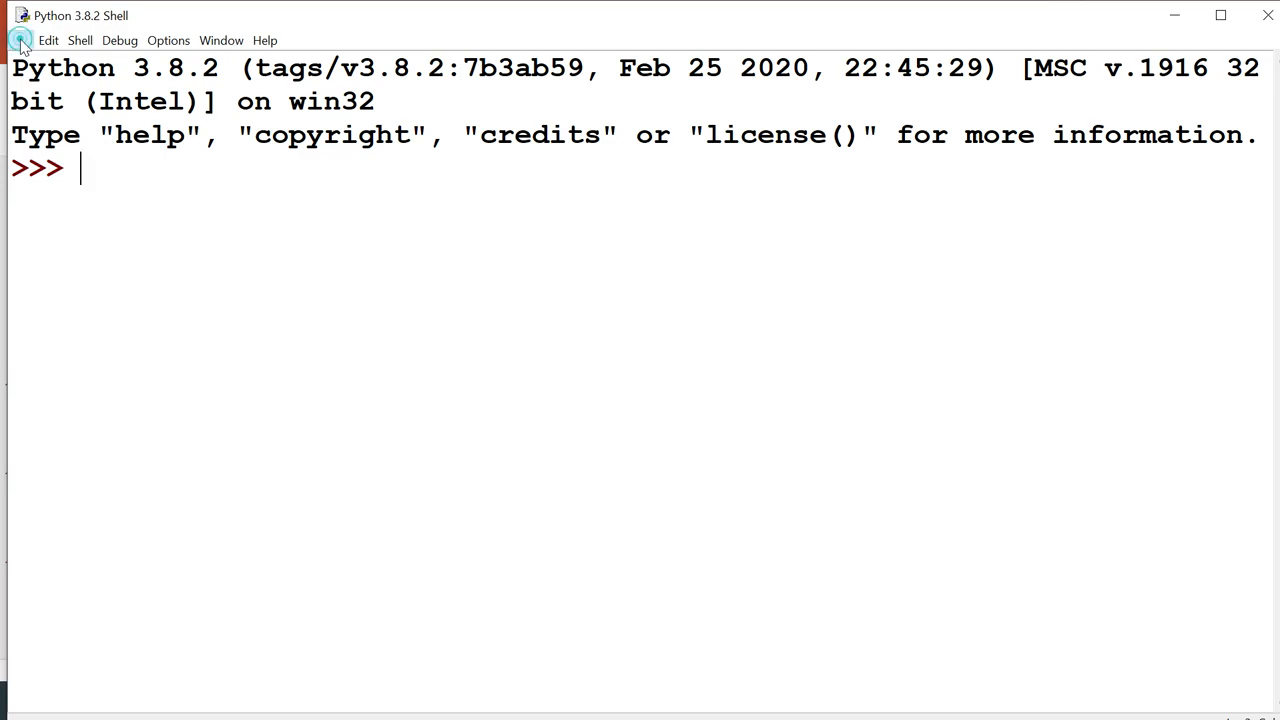
# Step: Create a new blank script from the shell's File menu
pyautogui.click(19, 40)
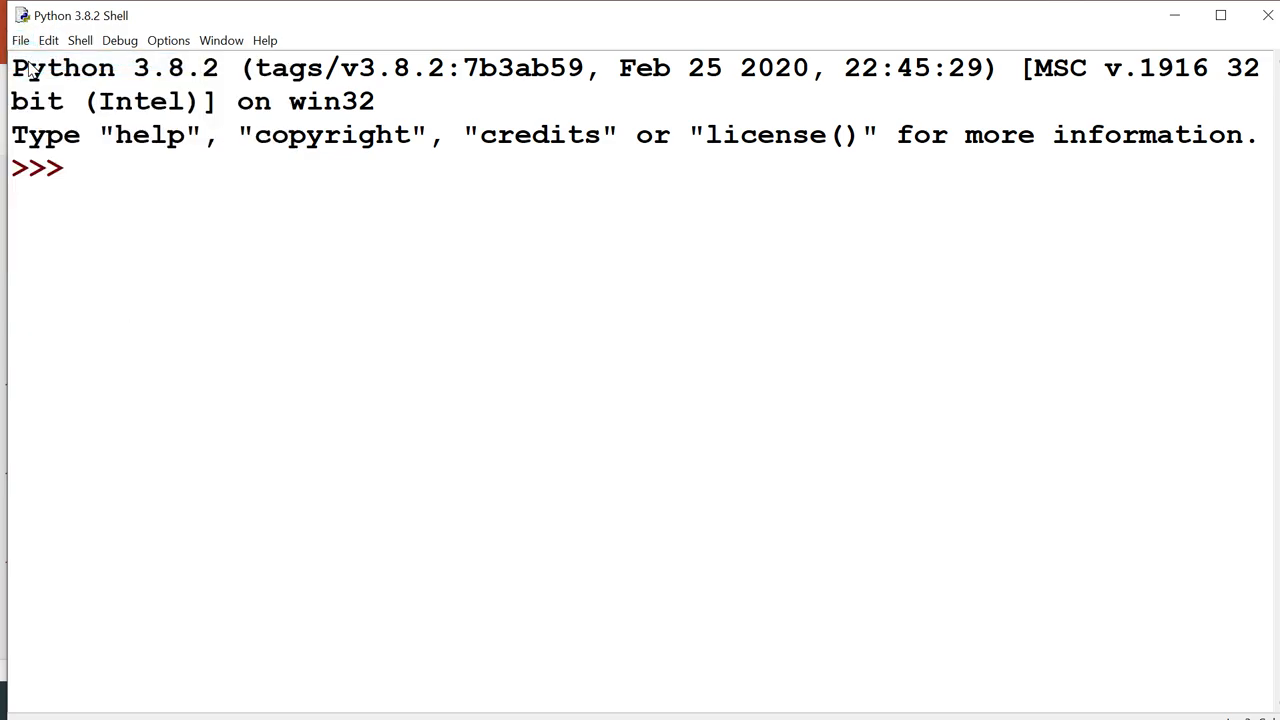
pyautogui.click(19, 40)
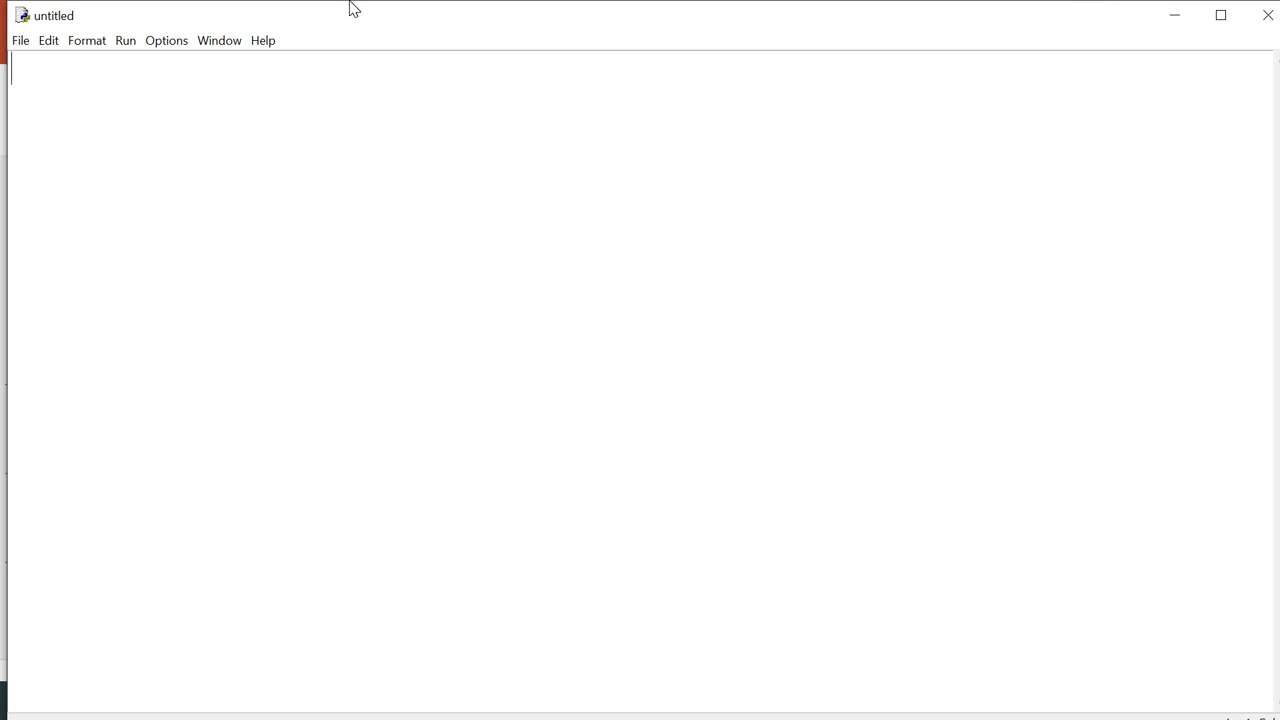
# Step: Write the comment '#program to check no' on the script's first line
pyautogui.write('#')
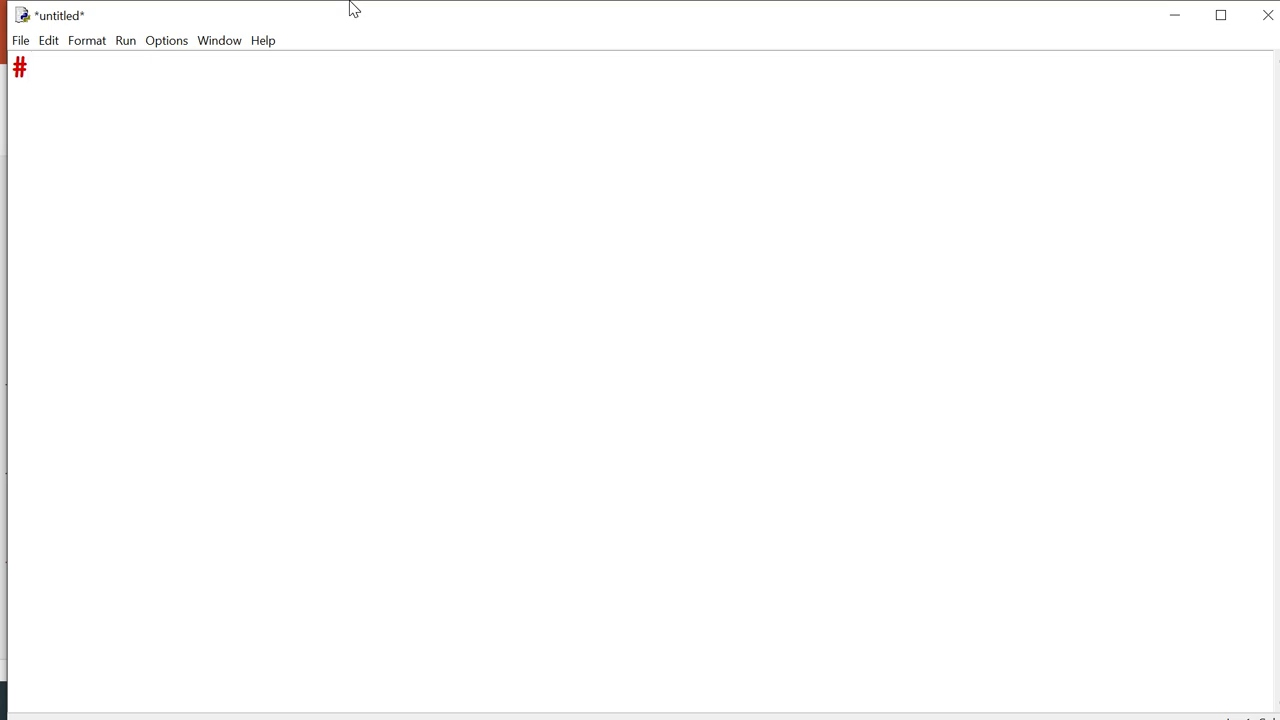
pyautogui.write('pr')
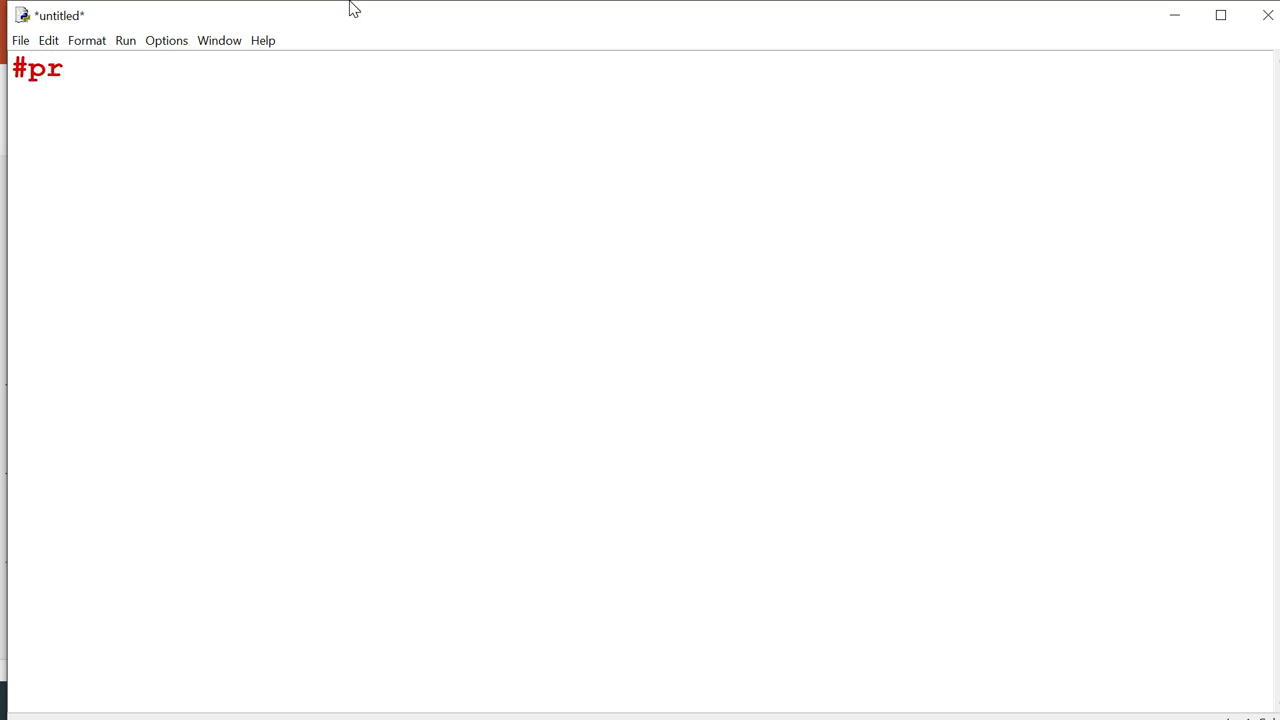
pyautogui.write('ogr')
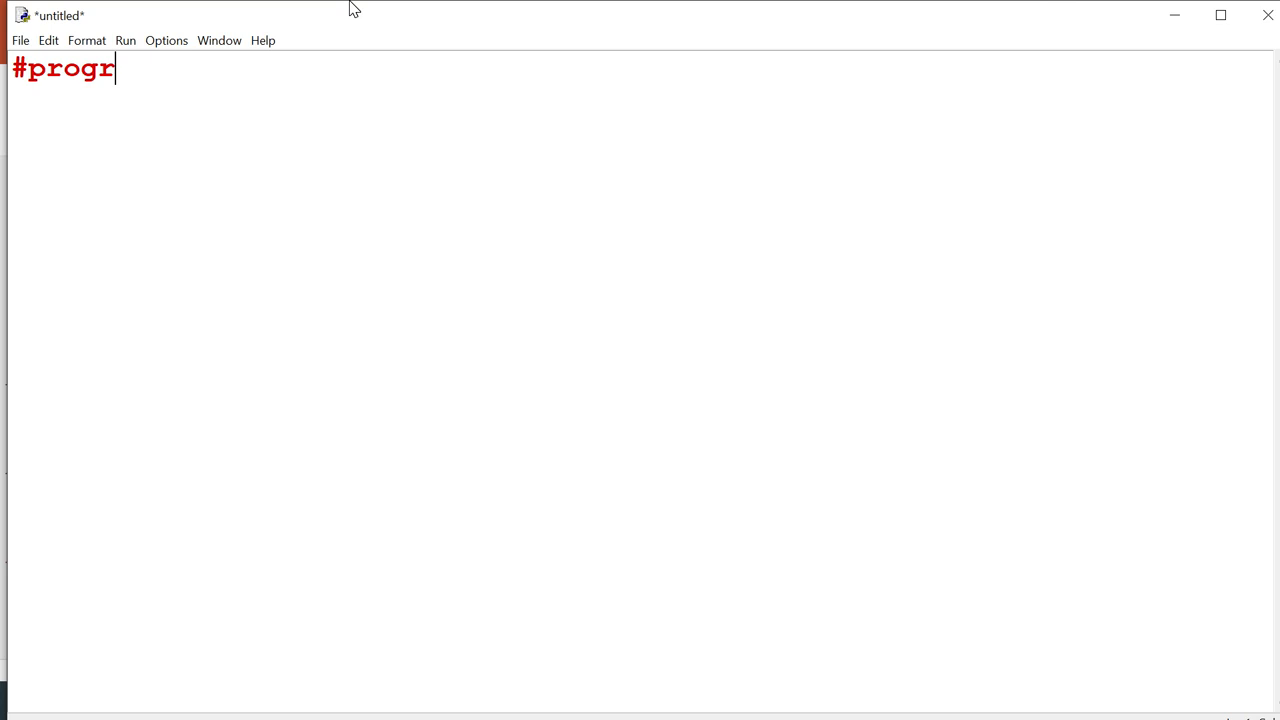
pyautogui.write('am to')
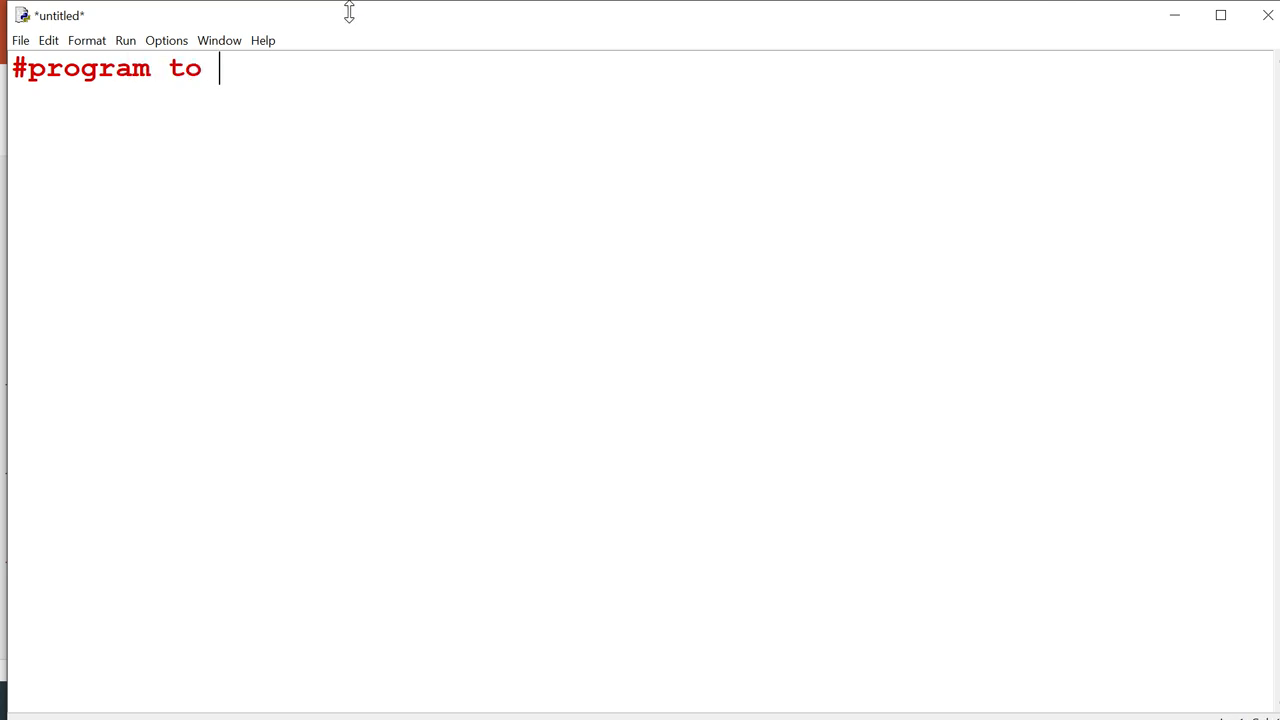
pyautogui.write('chec')
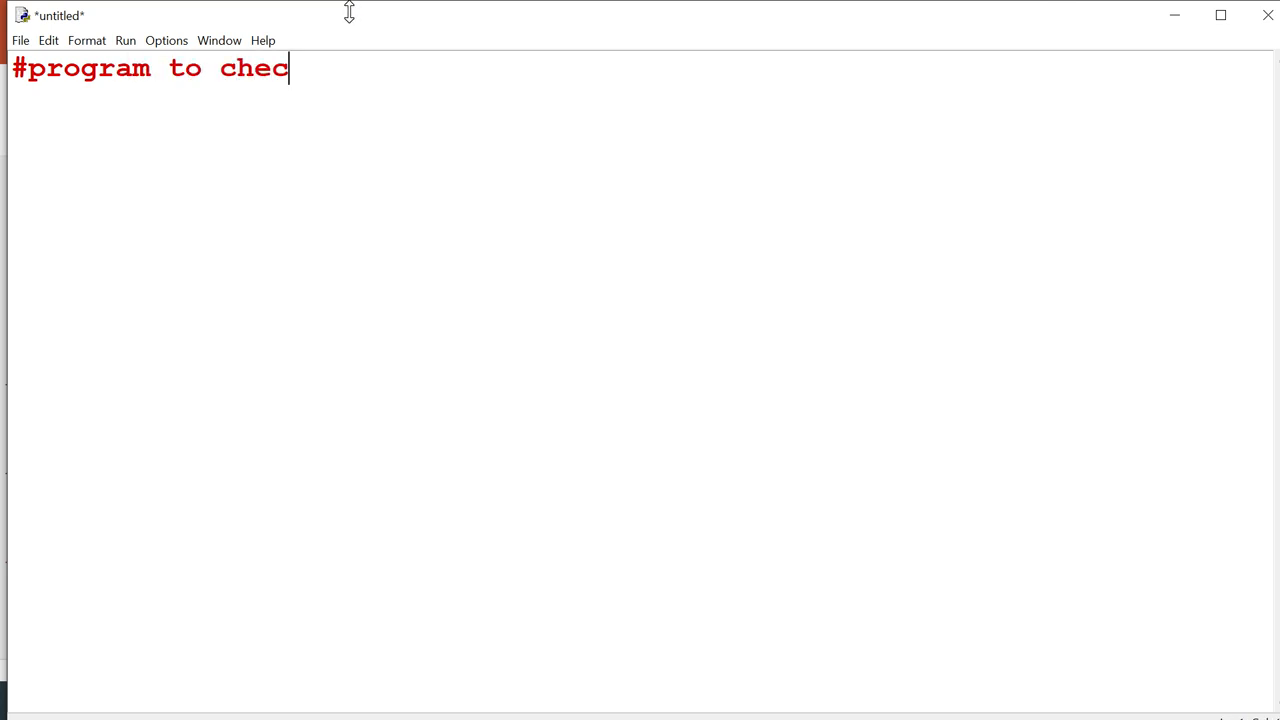
pyautogui.write('k')
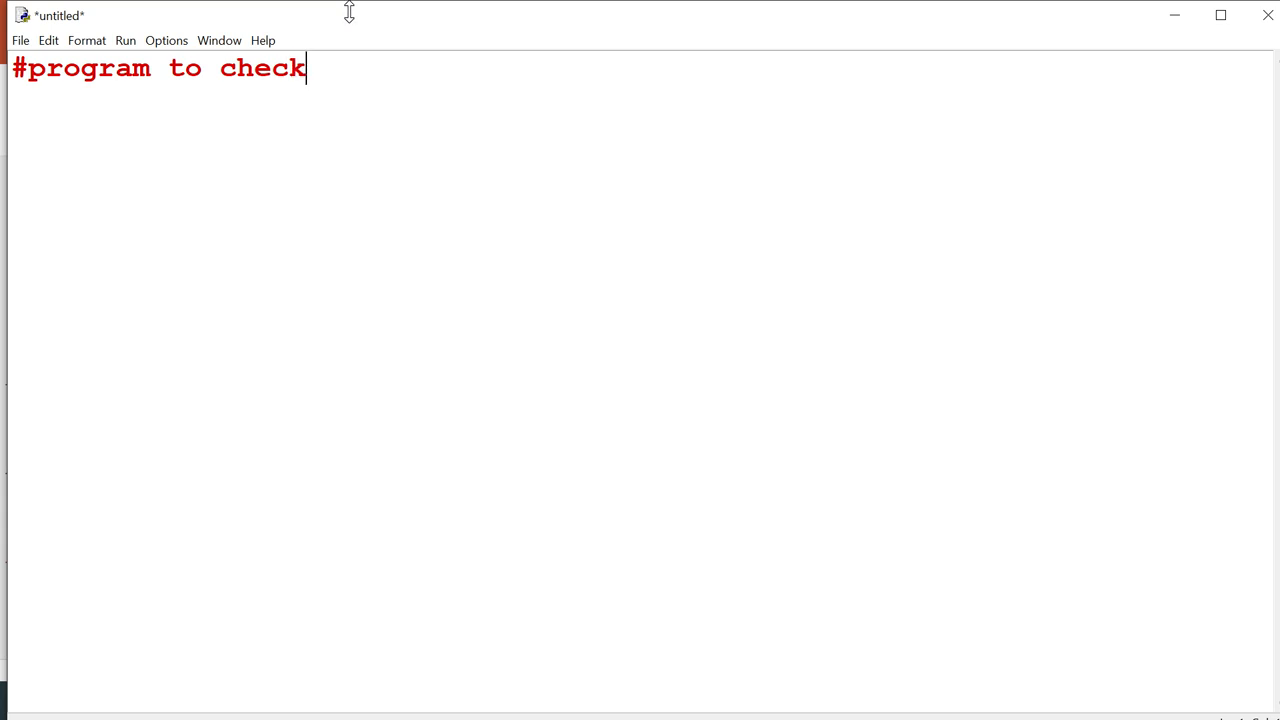
pyautogui.write('no')
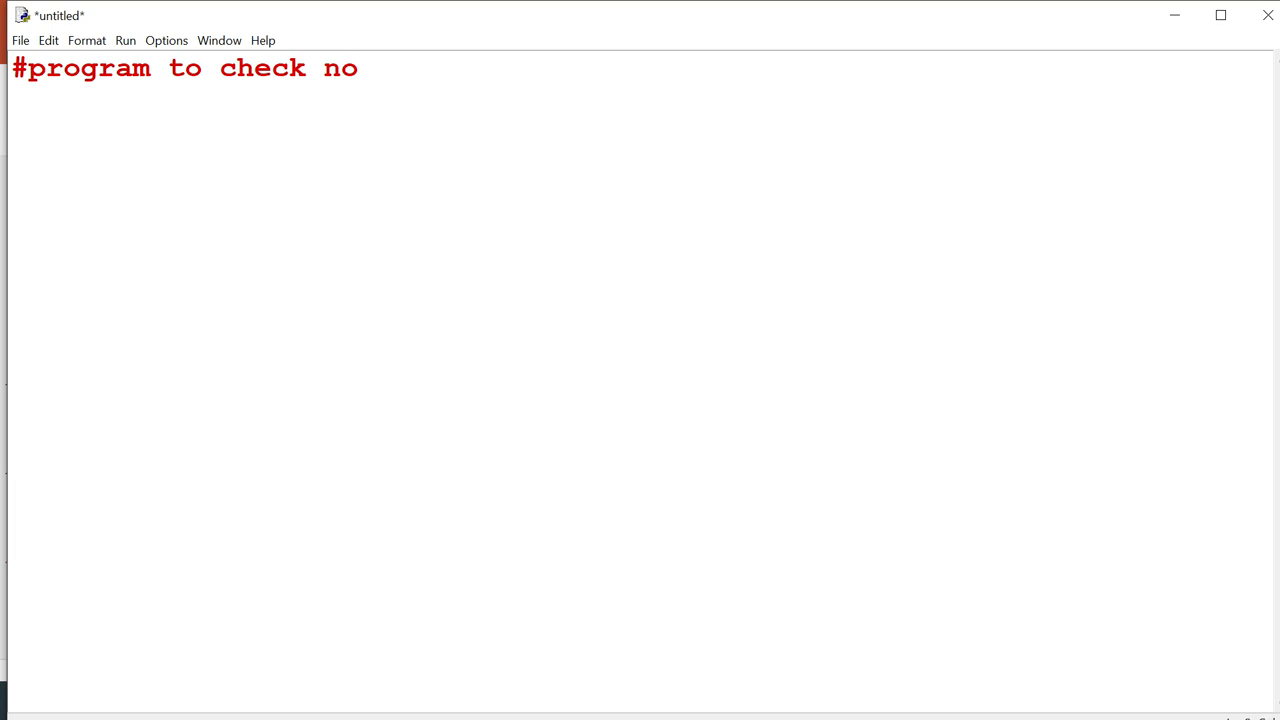
pyautogui.press('Return')
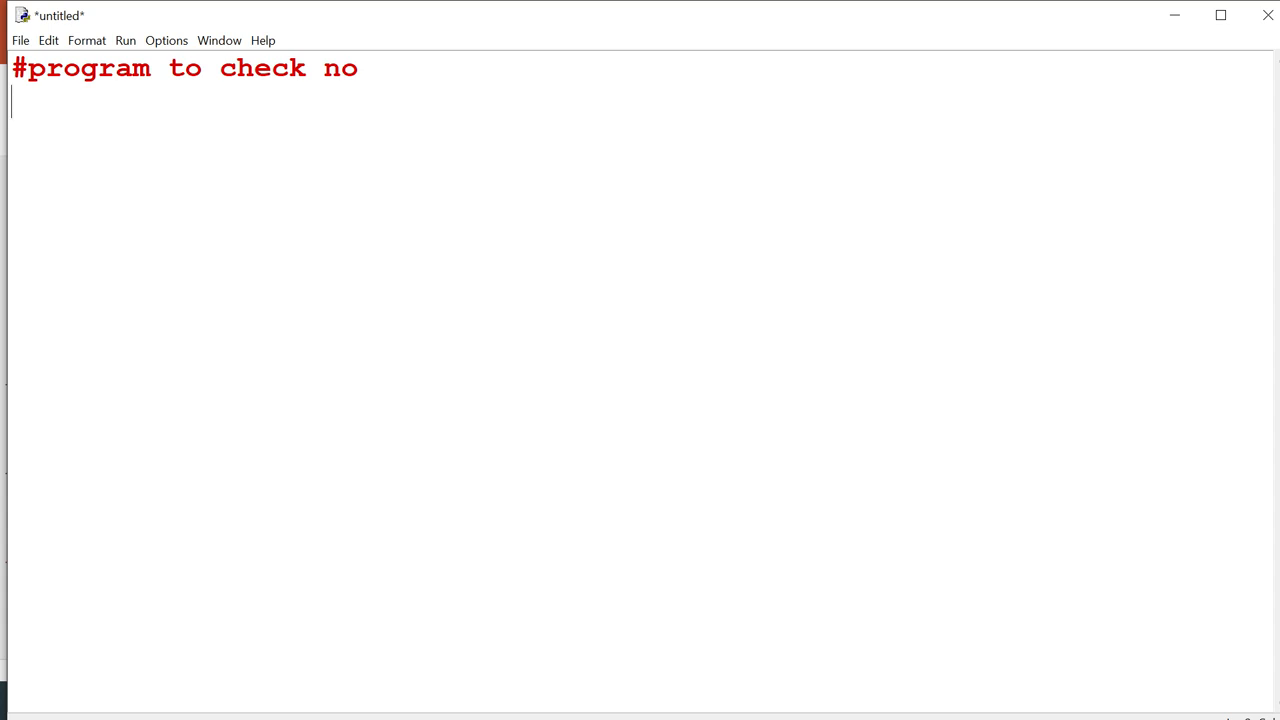
# Step: Add num=int(input("enter a no")) after a blank line
pyautogui.press('Return')
pyautogui.write('num')
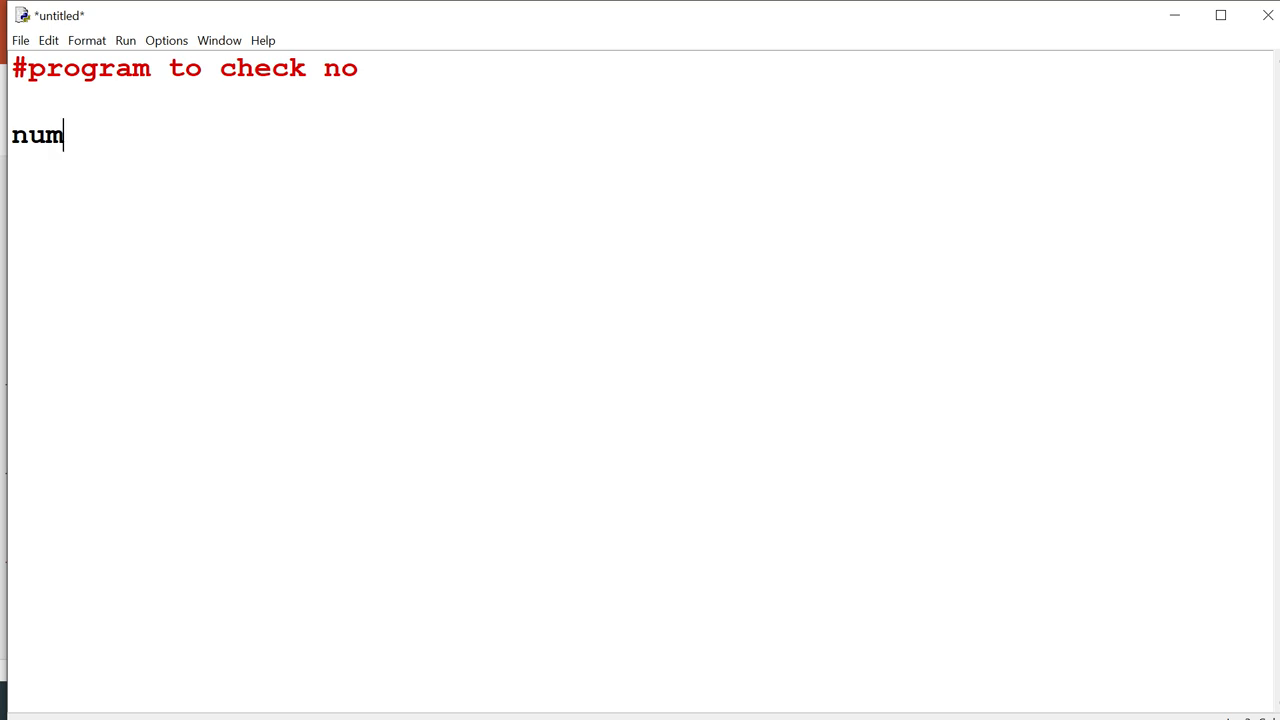
pyautogui.write('=')
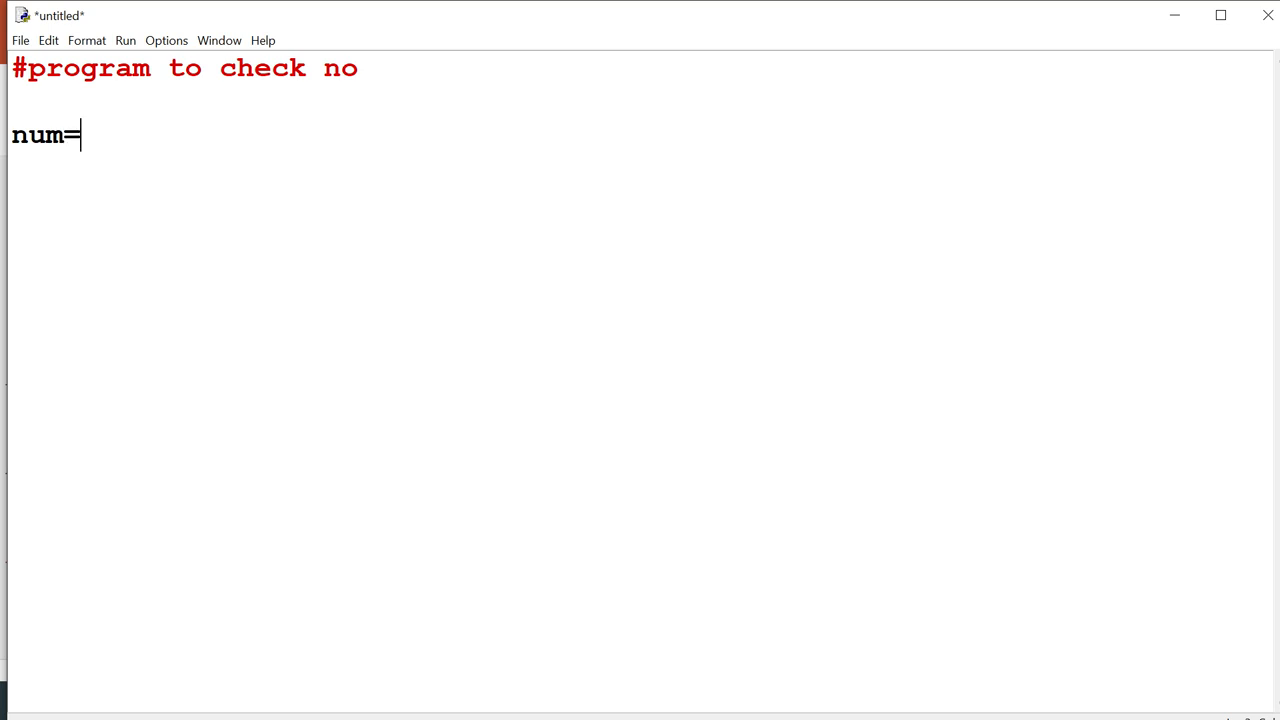
pyautogui.write('int')
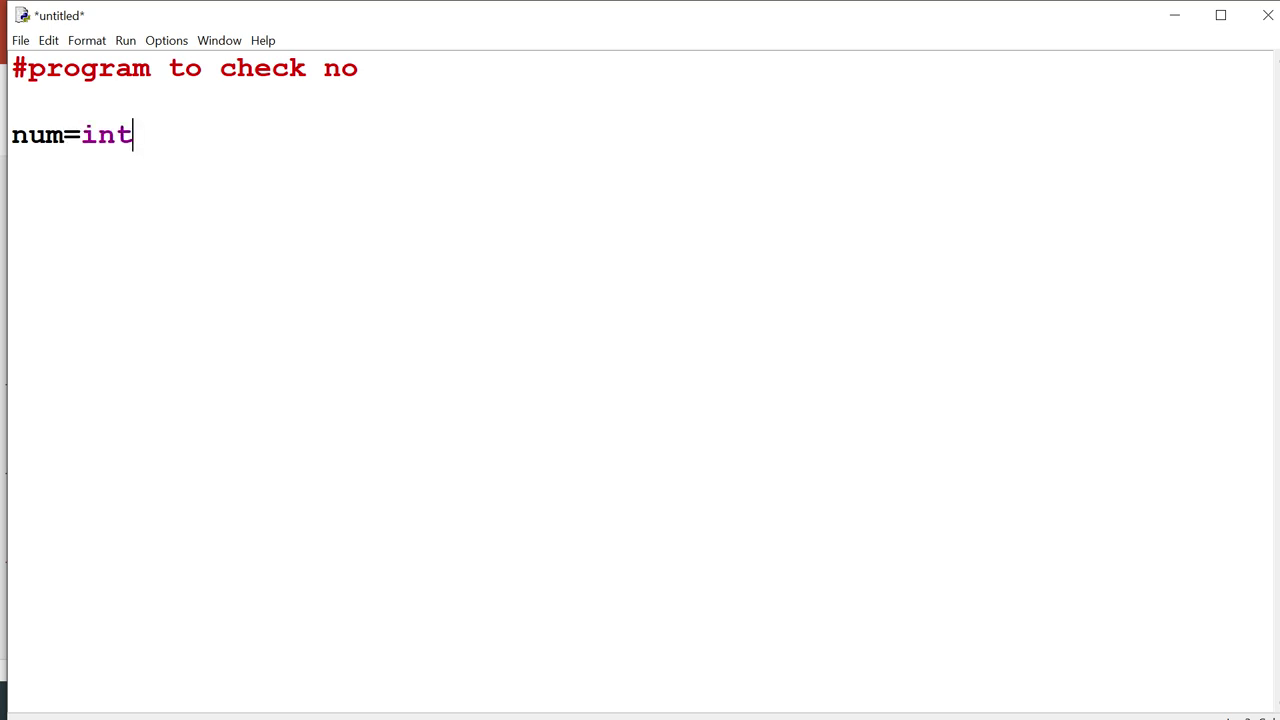
pyautogui.write('(i')
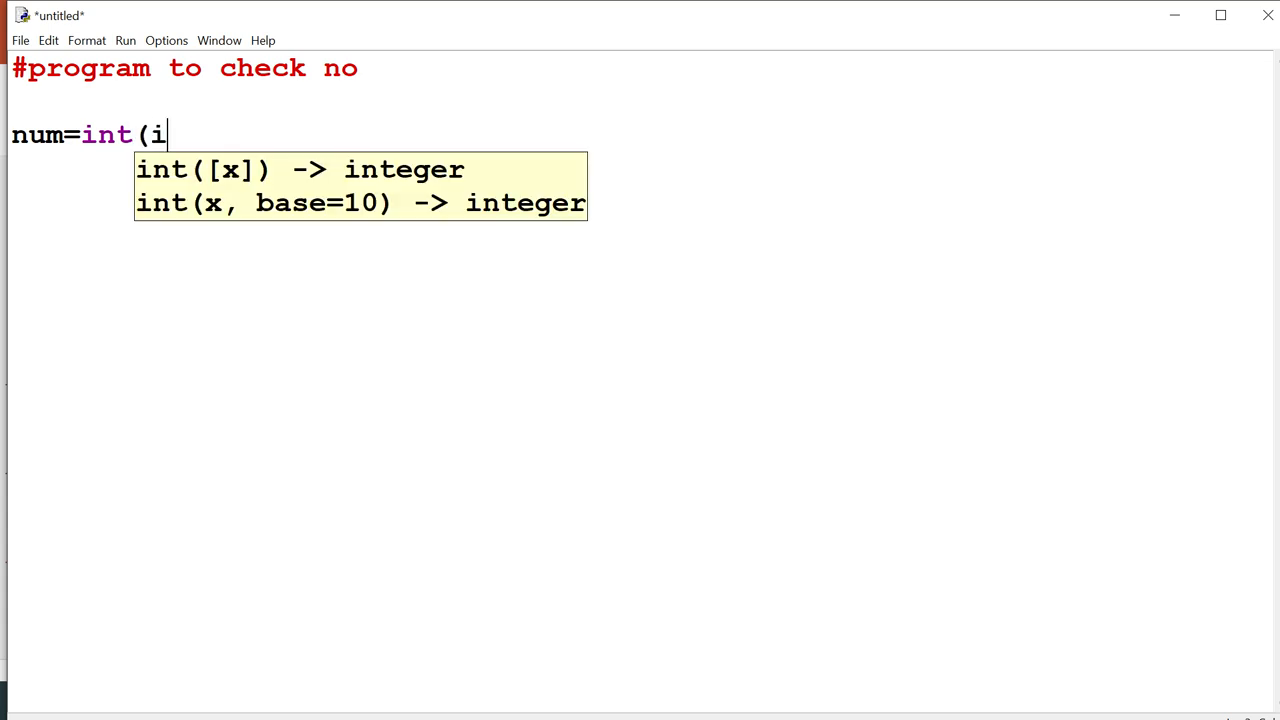
pyautogui.write('n')
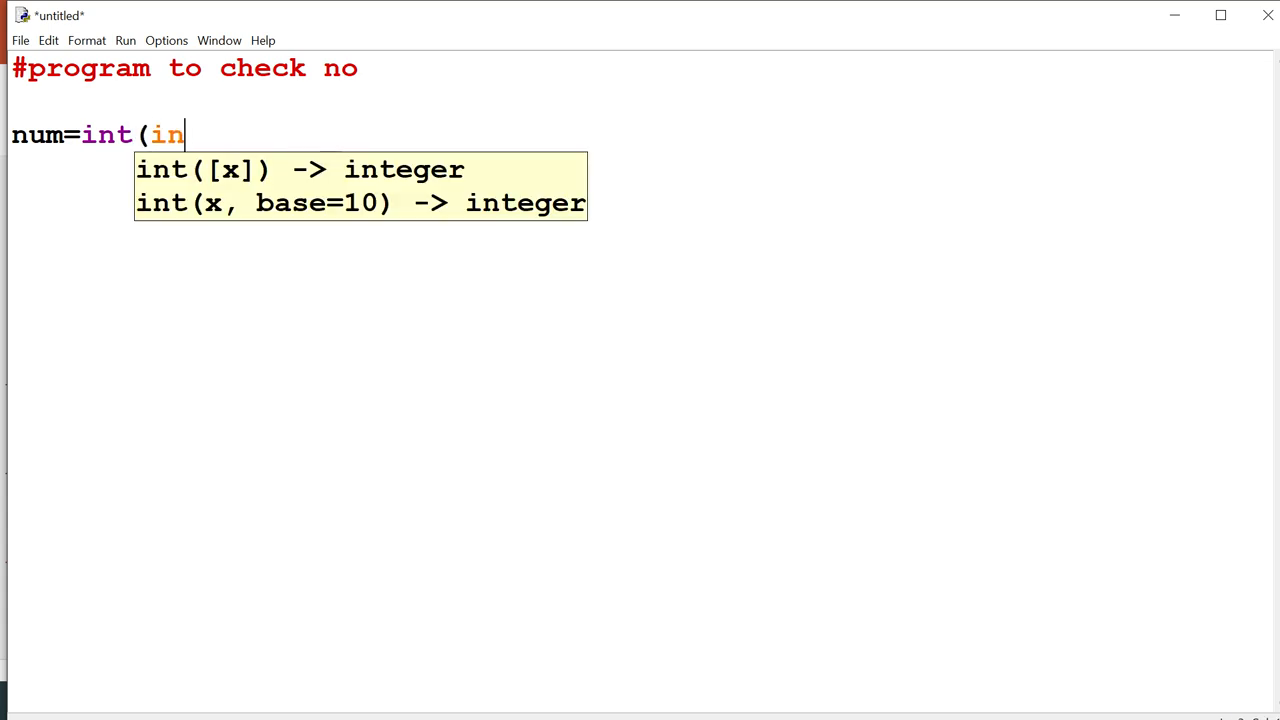
pyautogui.write('put')
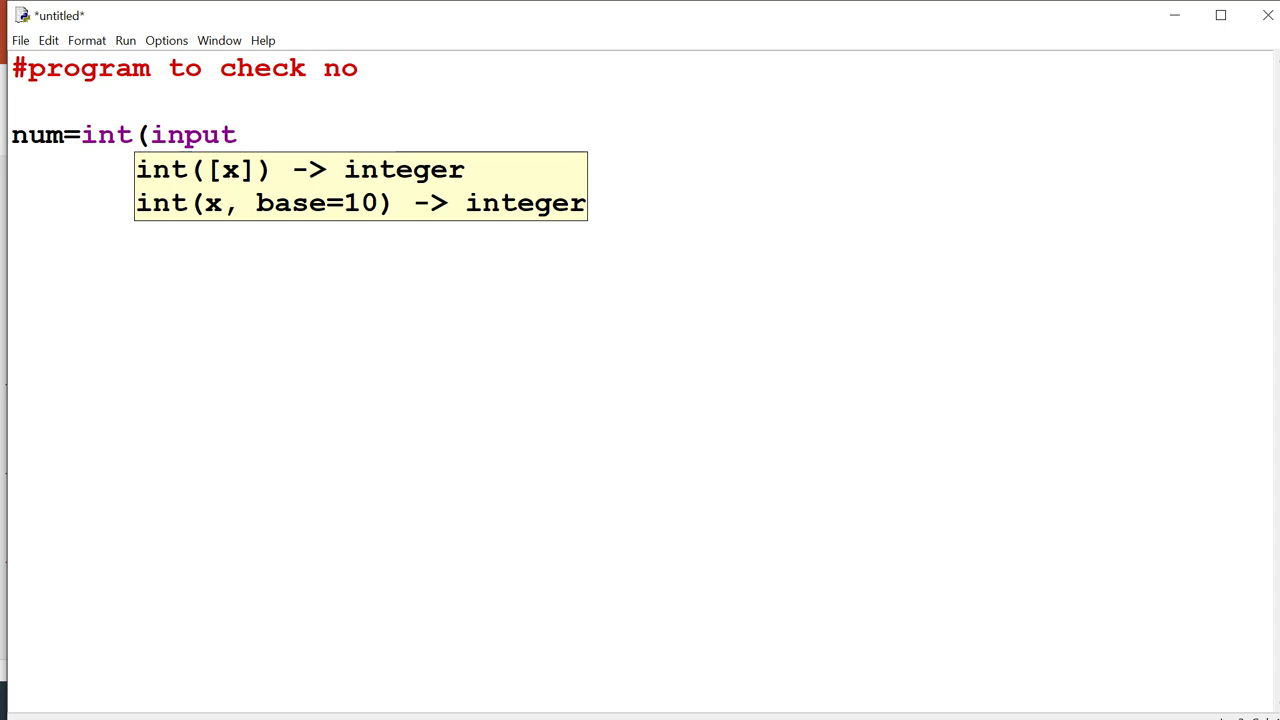
pyautogui.write('("')
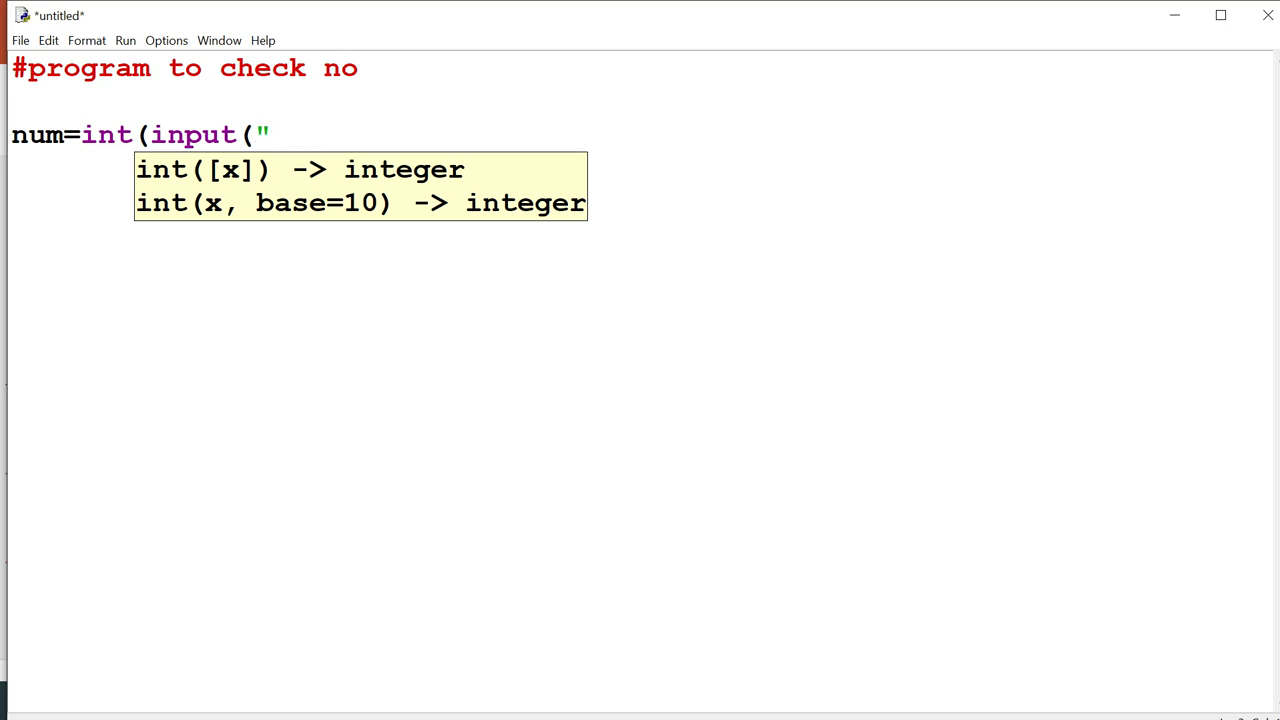
pyautogui.write('enter a')
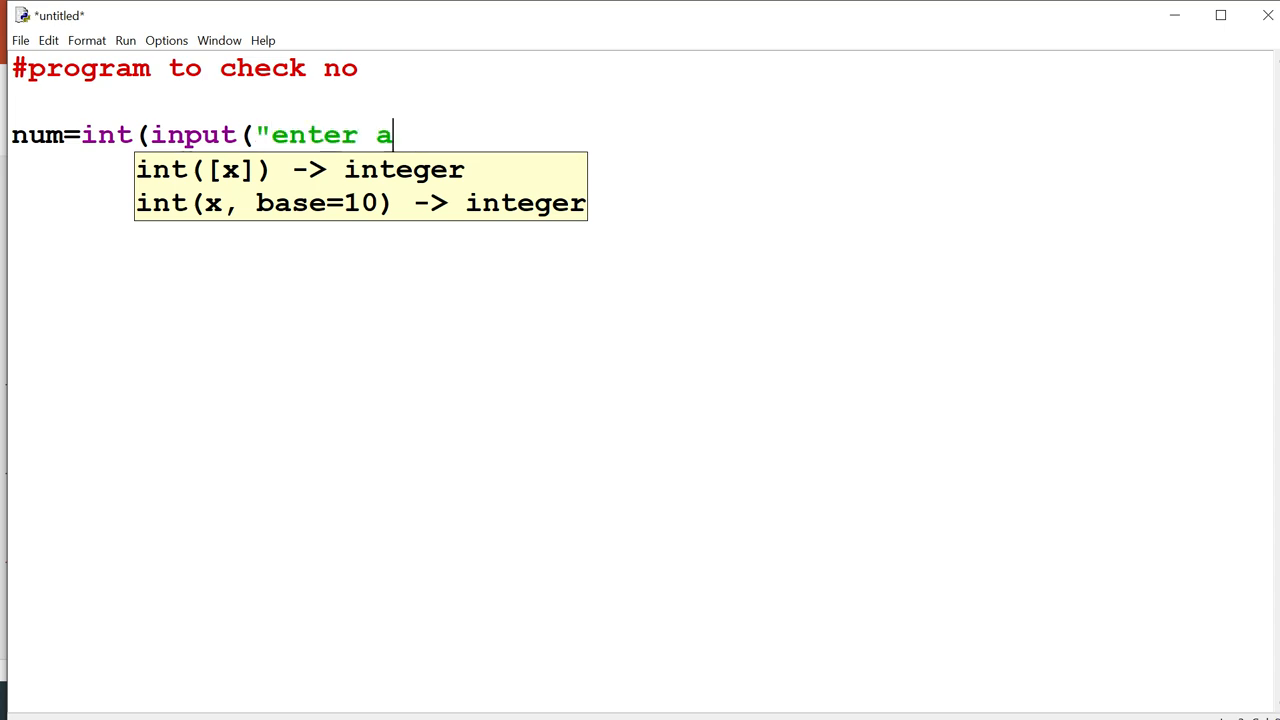
pyautogui.write('no"')
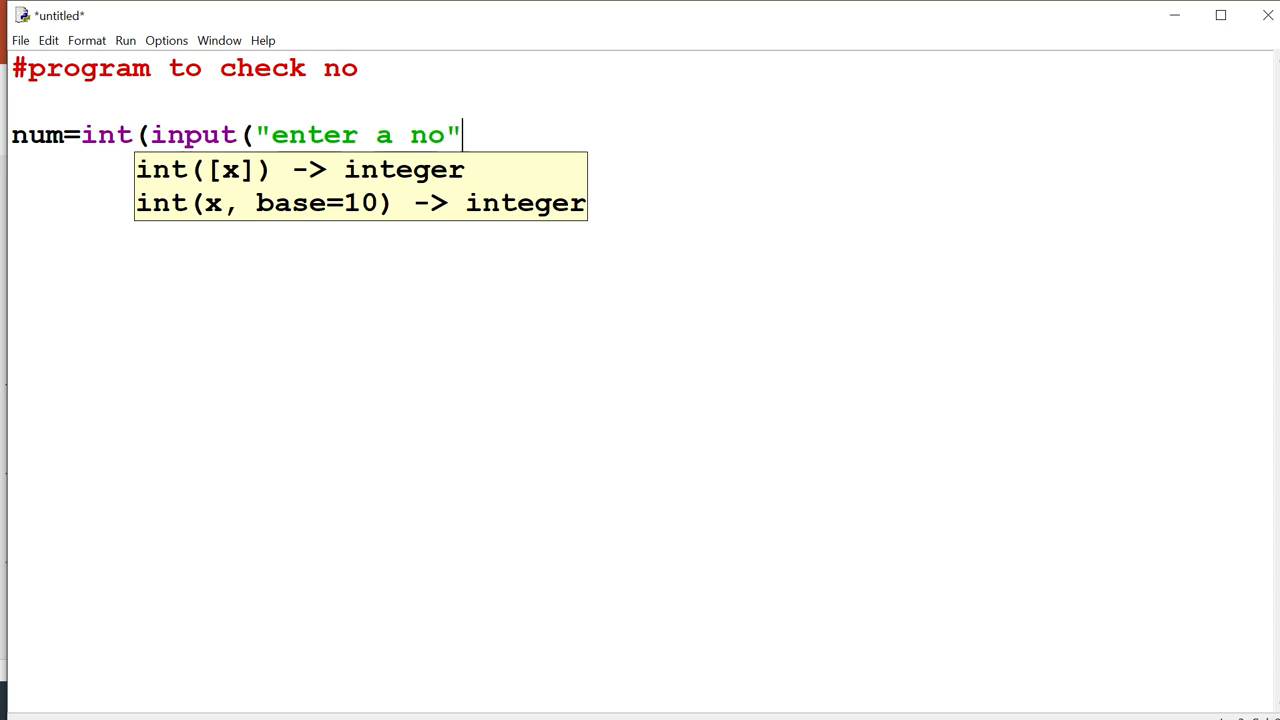
pyautogui.write(')')
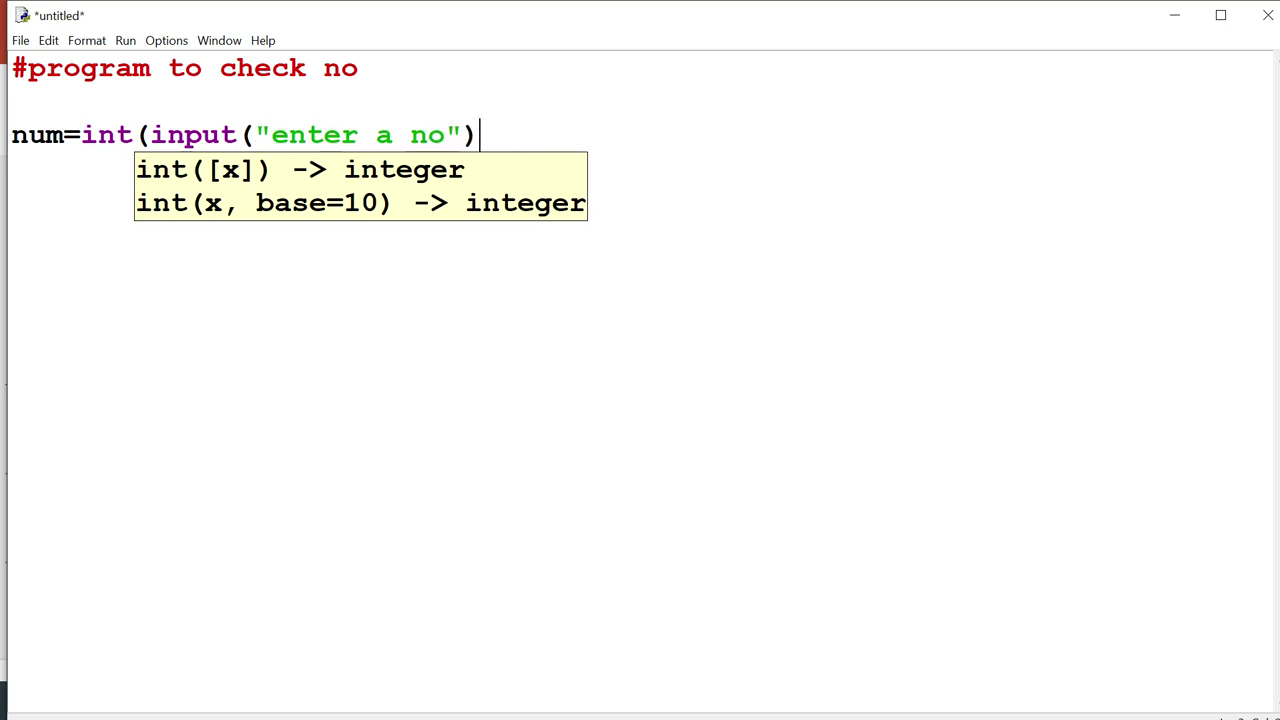
pyautogui.write(')')
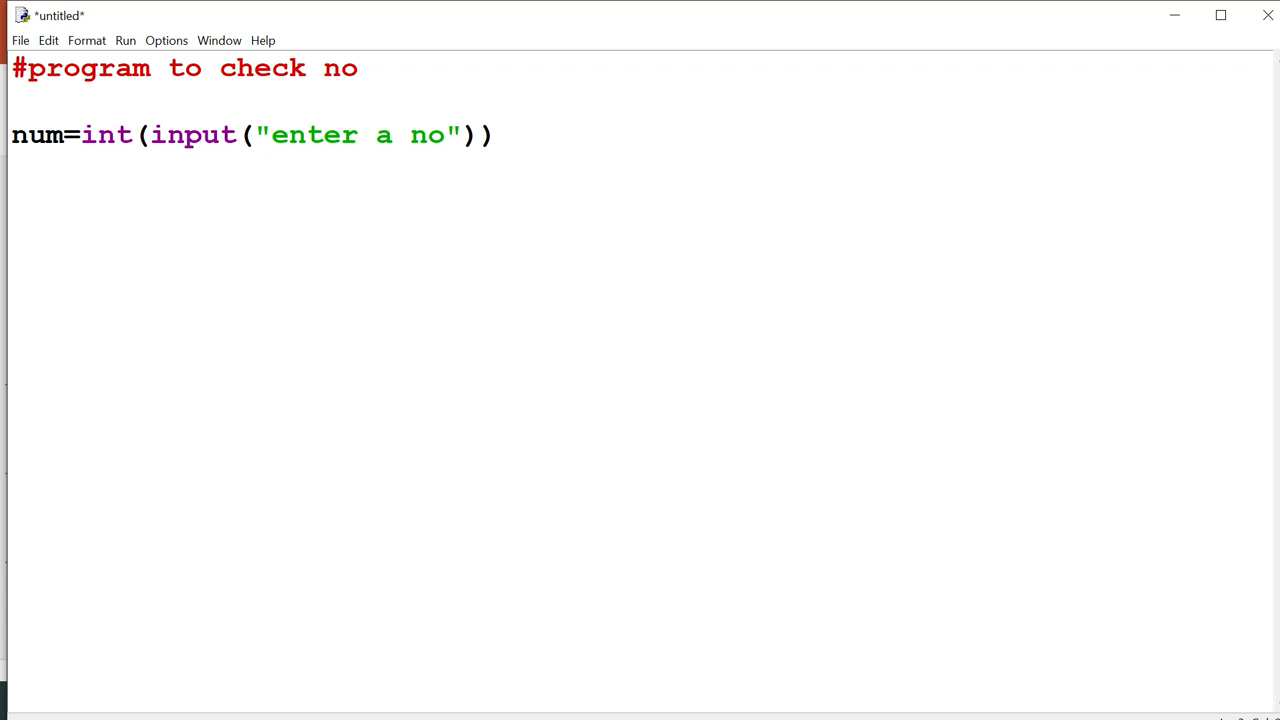
pyautogui.click(494, 135)
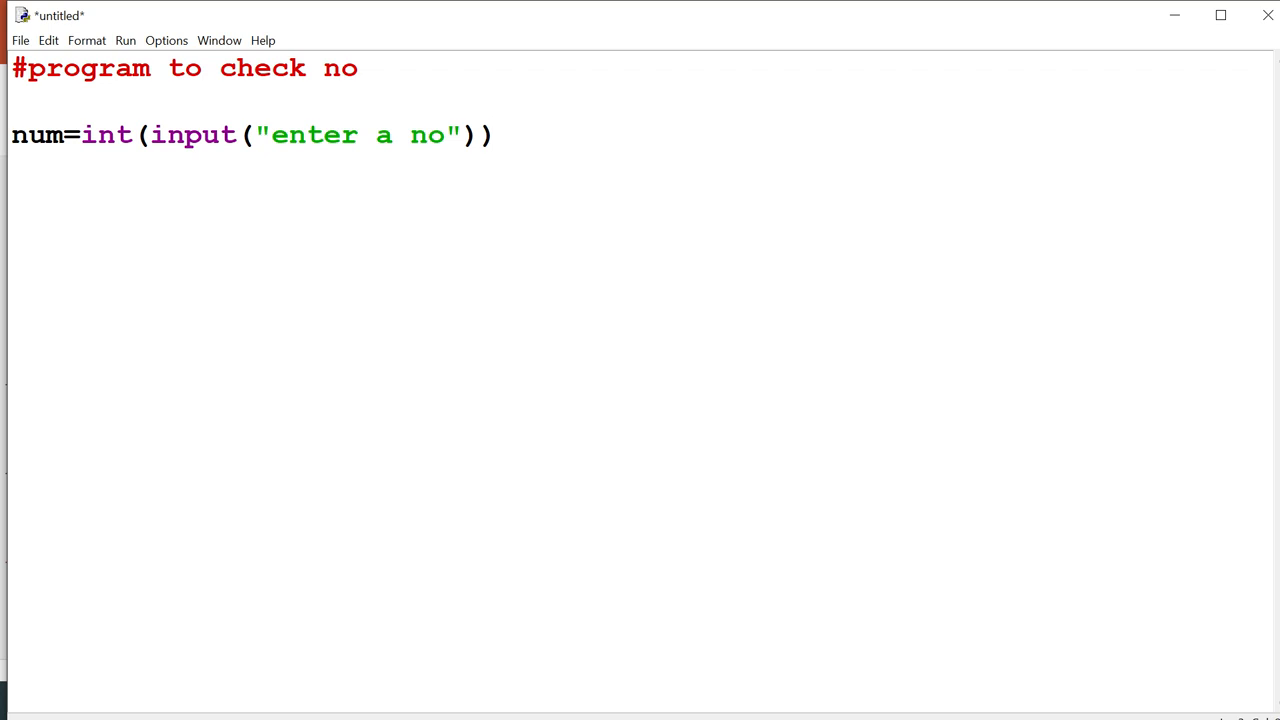
pyautogui.click(493, 135)
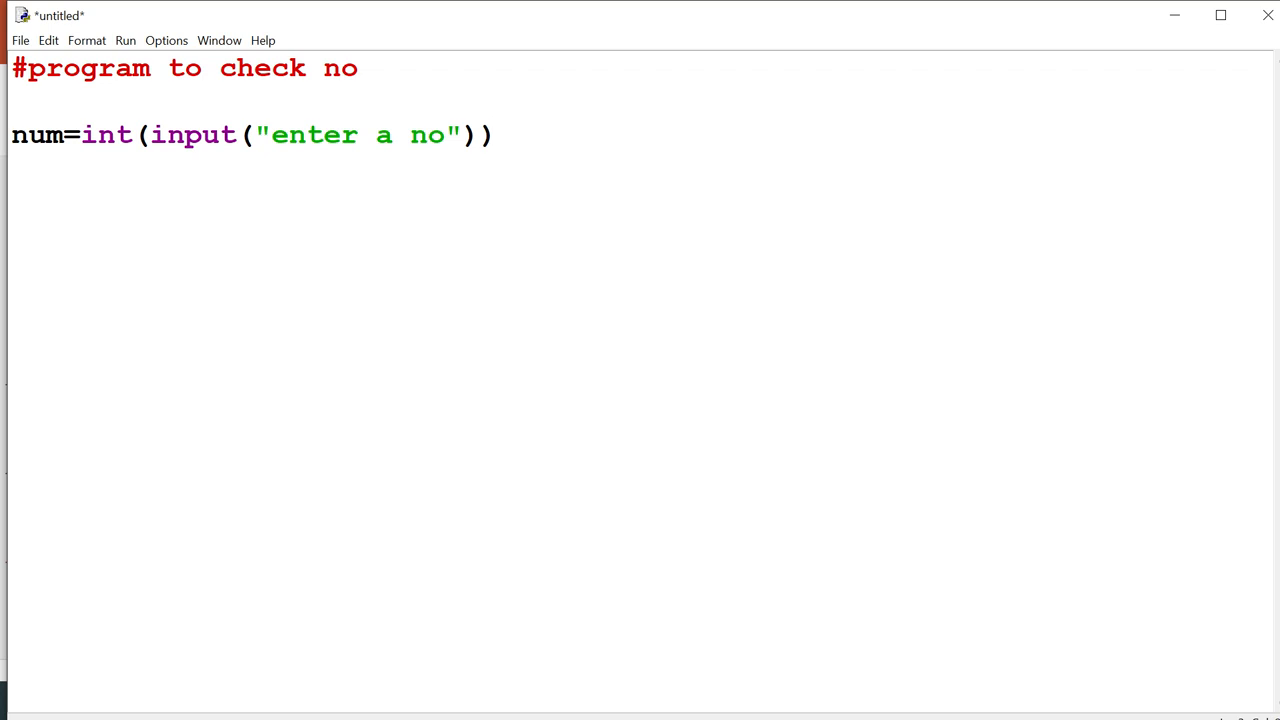
pyautogui.click(495, 135)
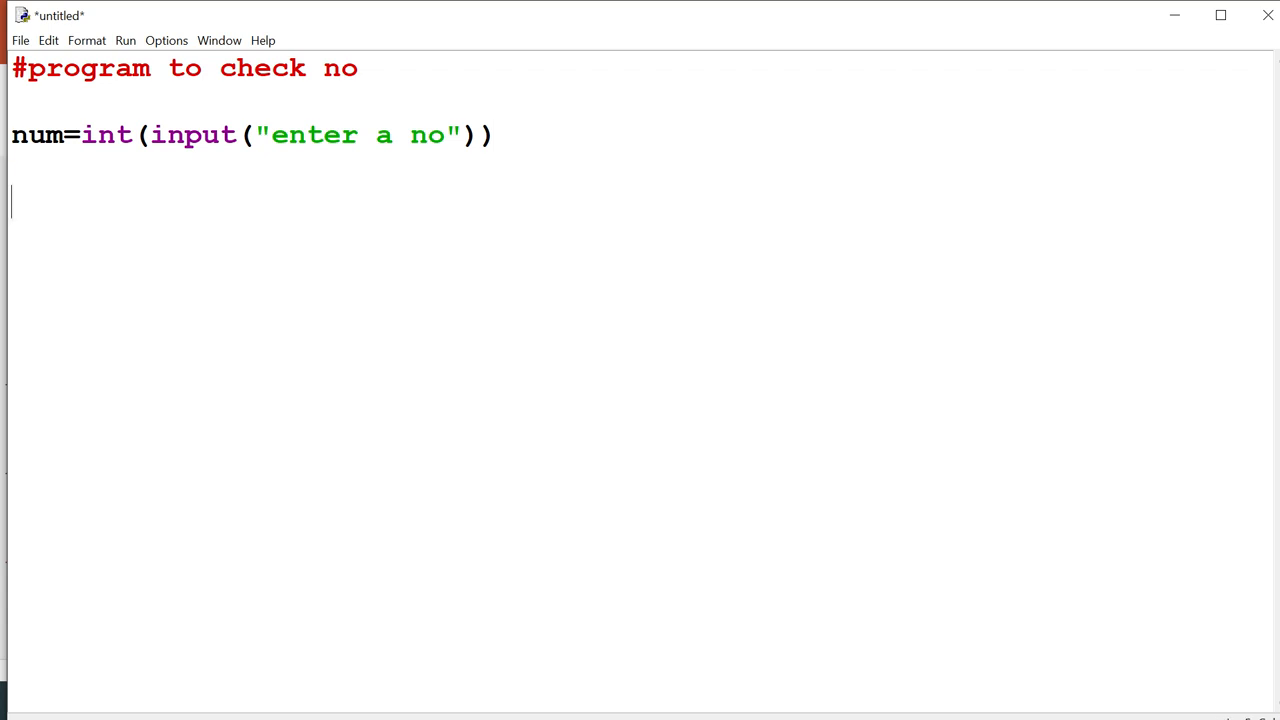
# Step: Write the condition line if num>=0: and start its indented body
pyautogui.write('if')
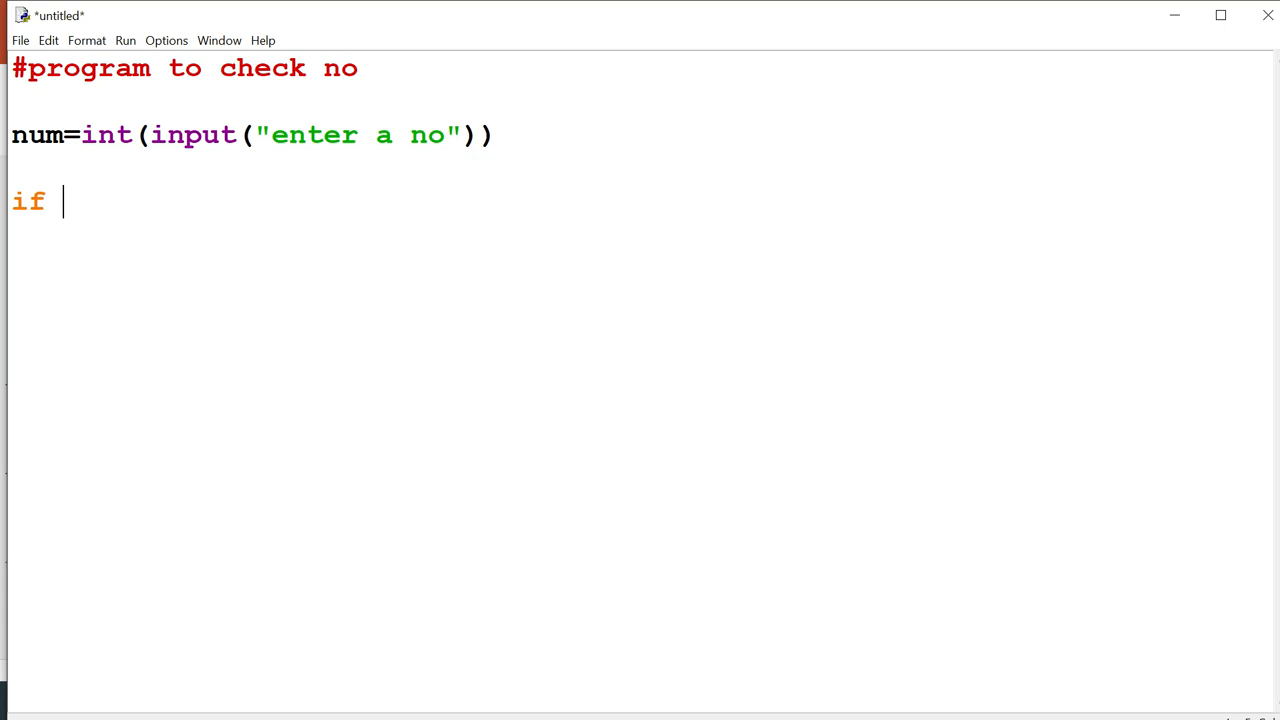
pyautogui.write('num>')
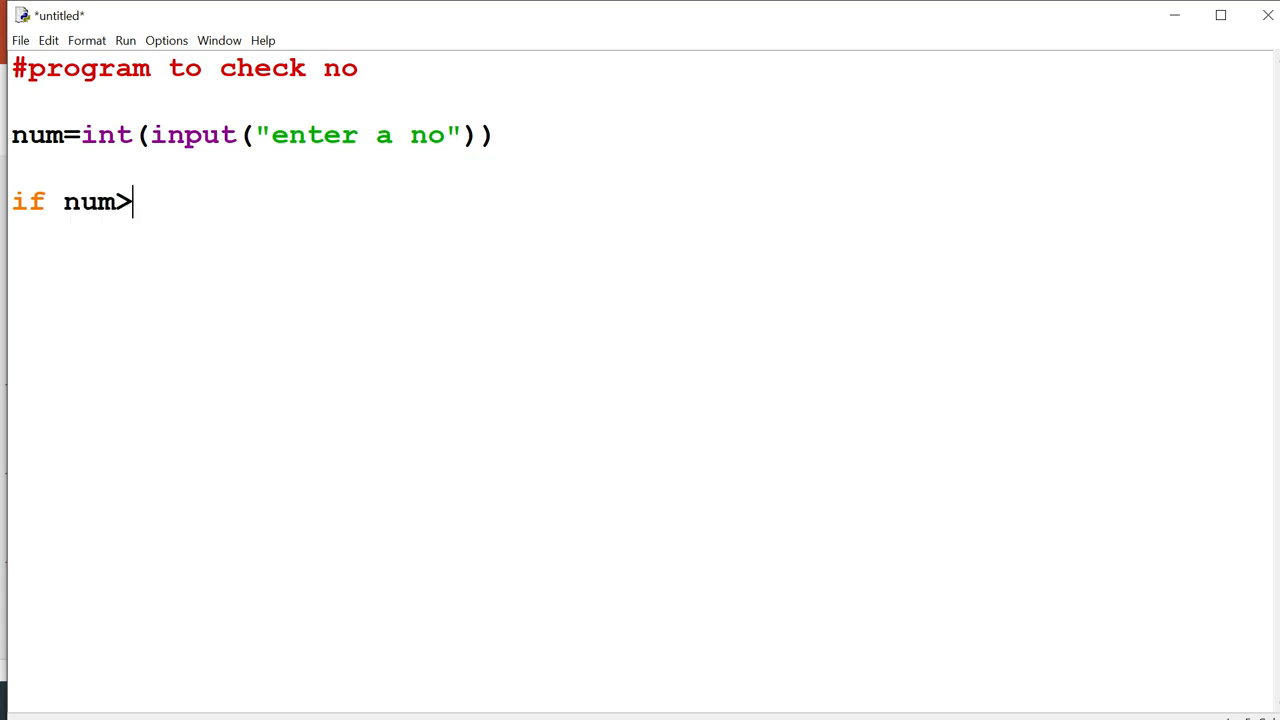
pyautogui.write('=')
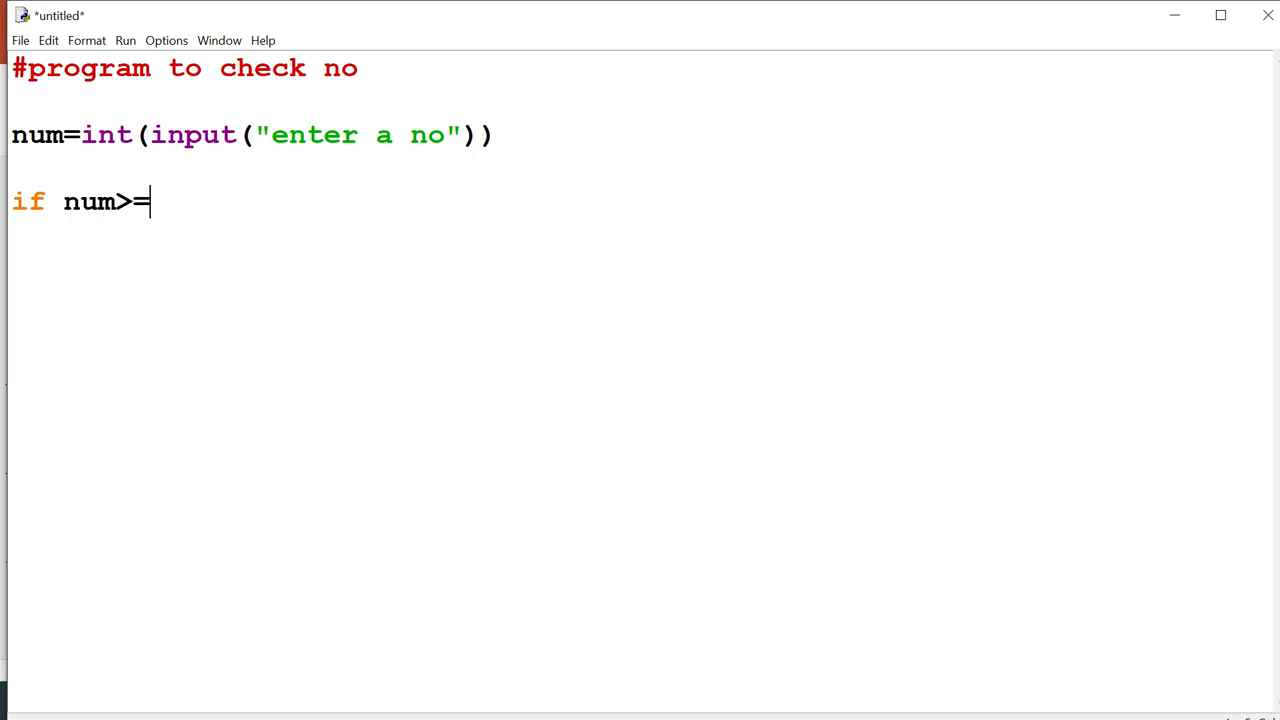
pyautogui.write('0:')
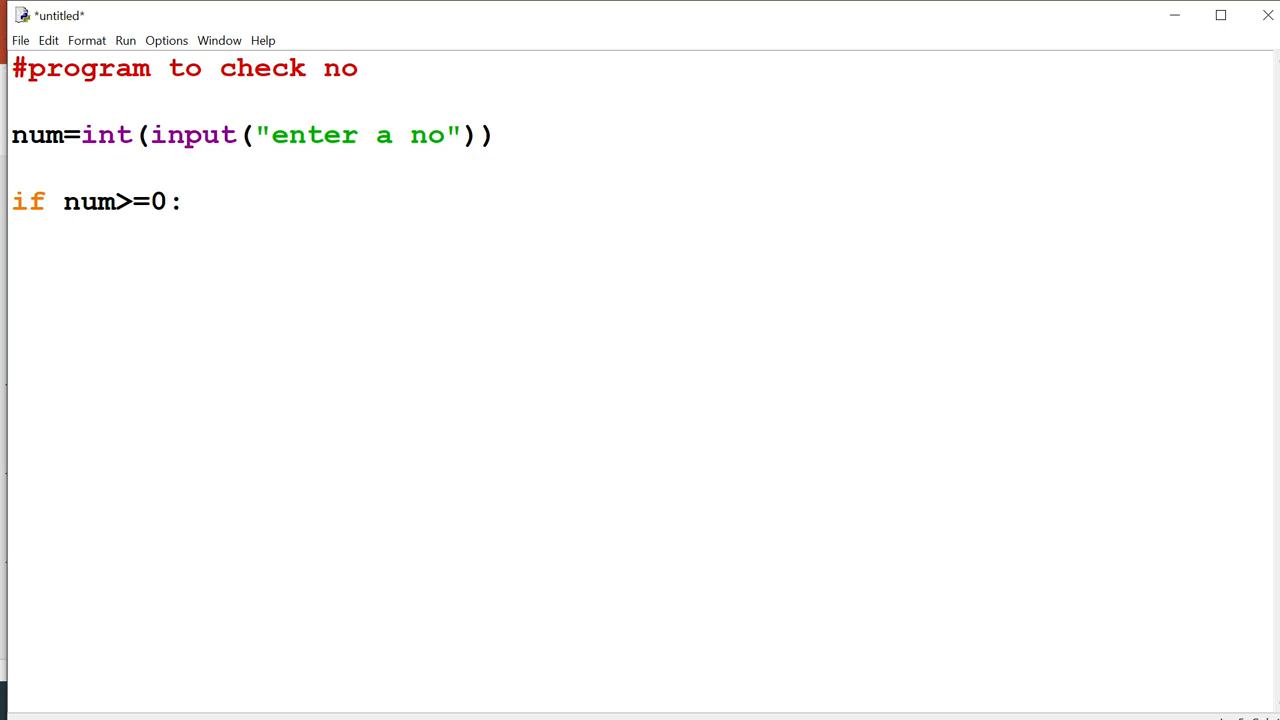
pyautogui.click(183, 201)
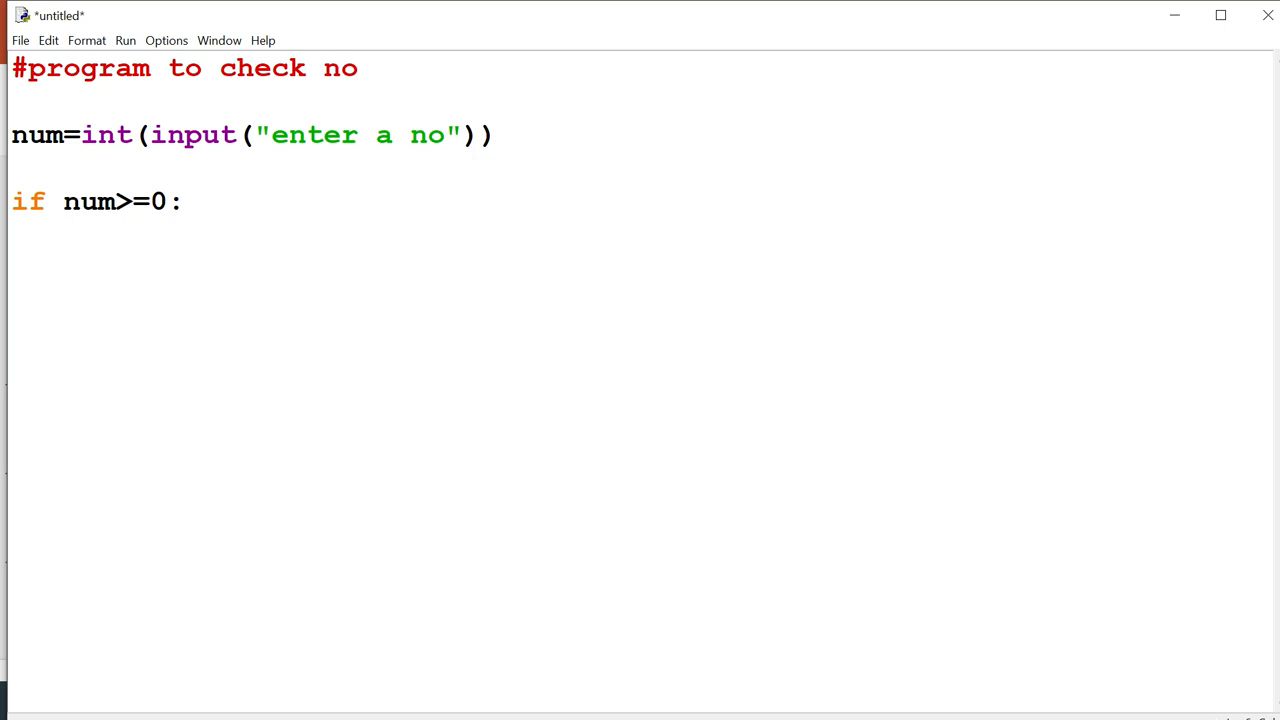
pyautogui.press('Return')
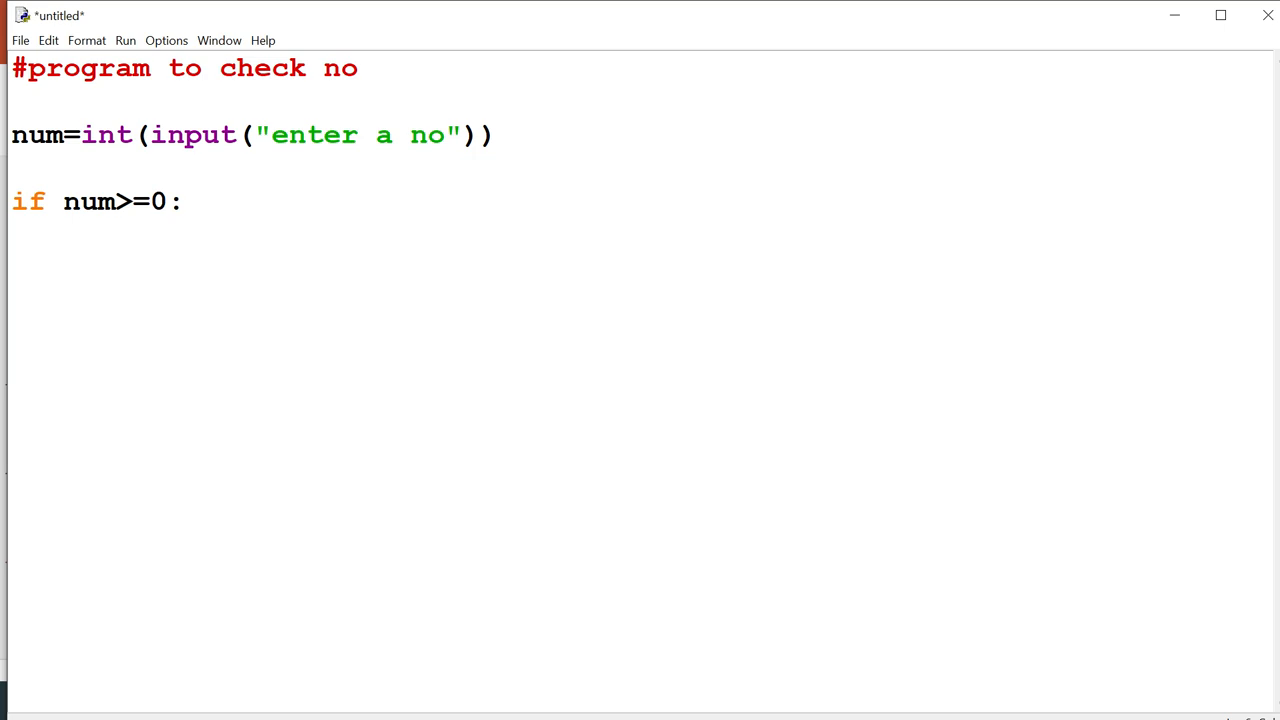
# Step: Make the if branch print "positive no"
pyautogui.write('pr')
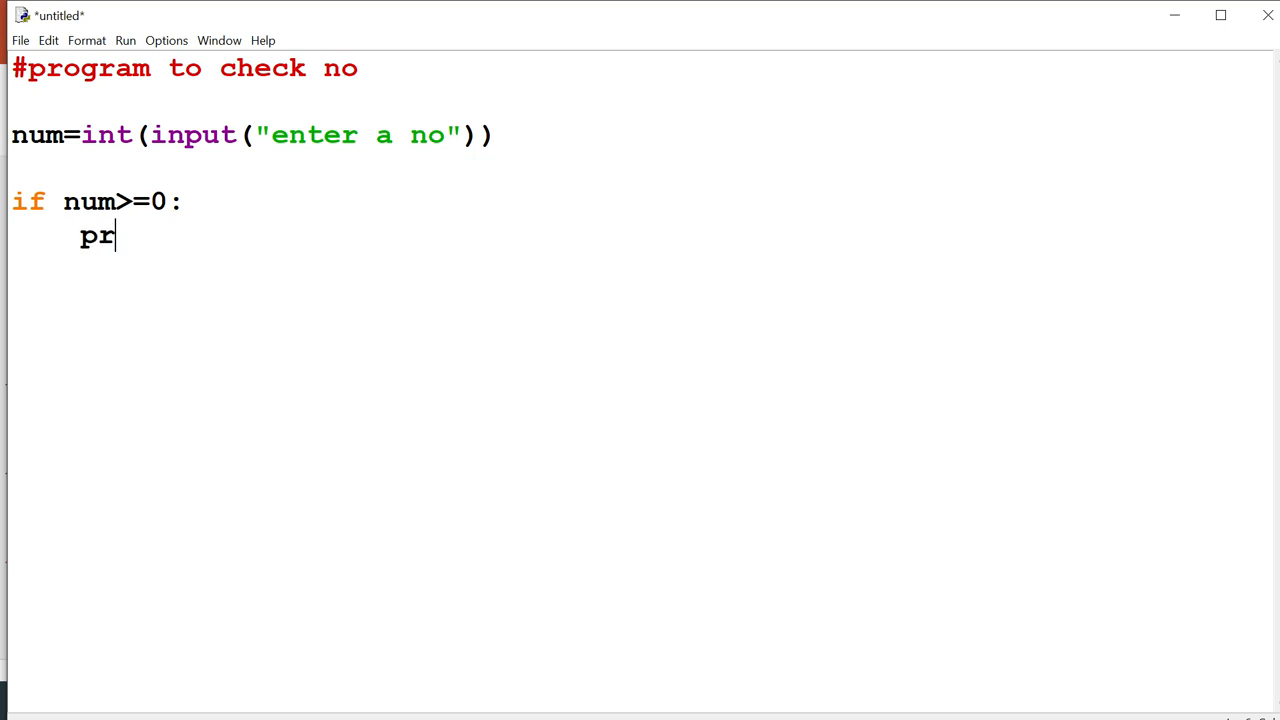
pyautogui.write('int(')
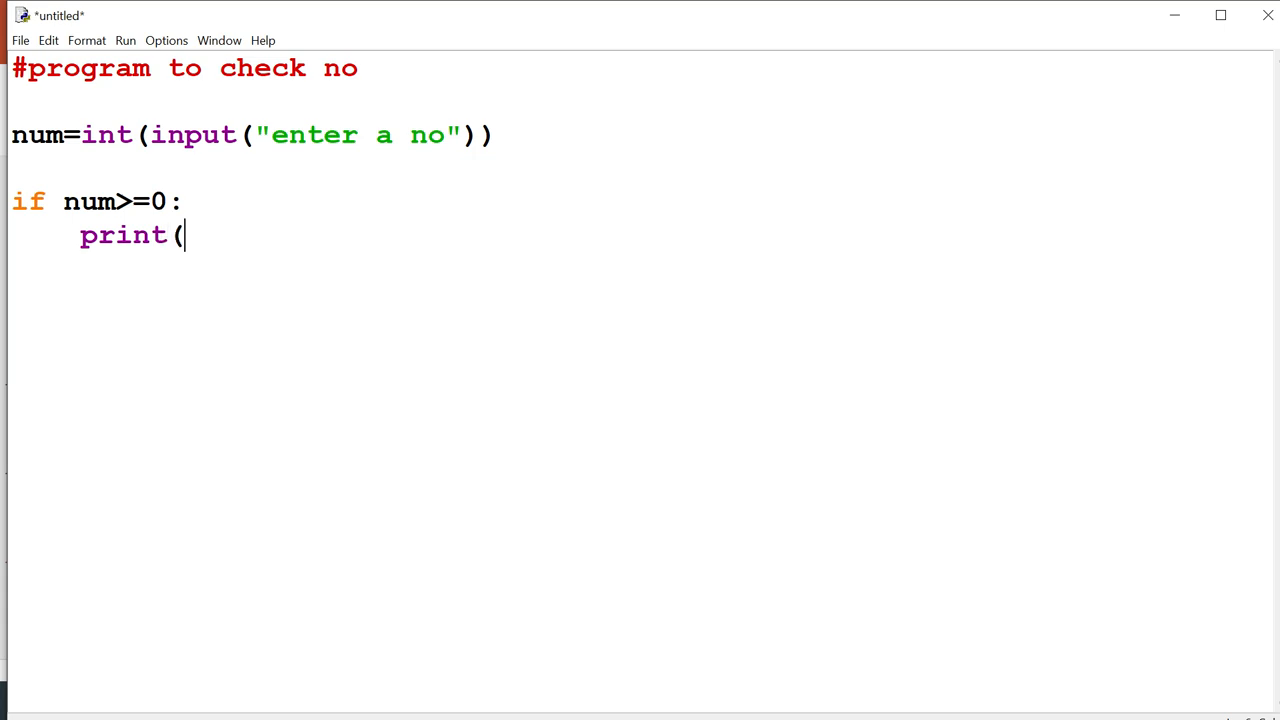
pyautogui.write('"')
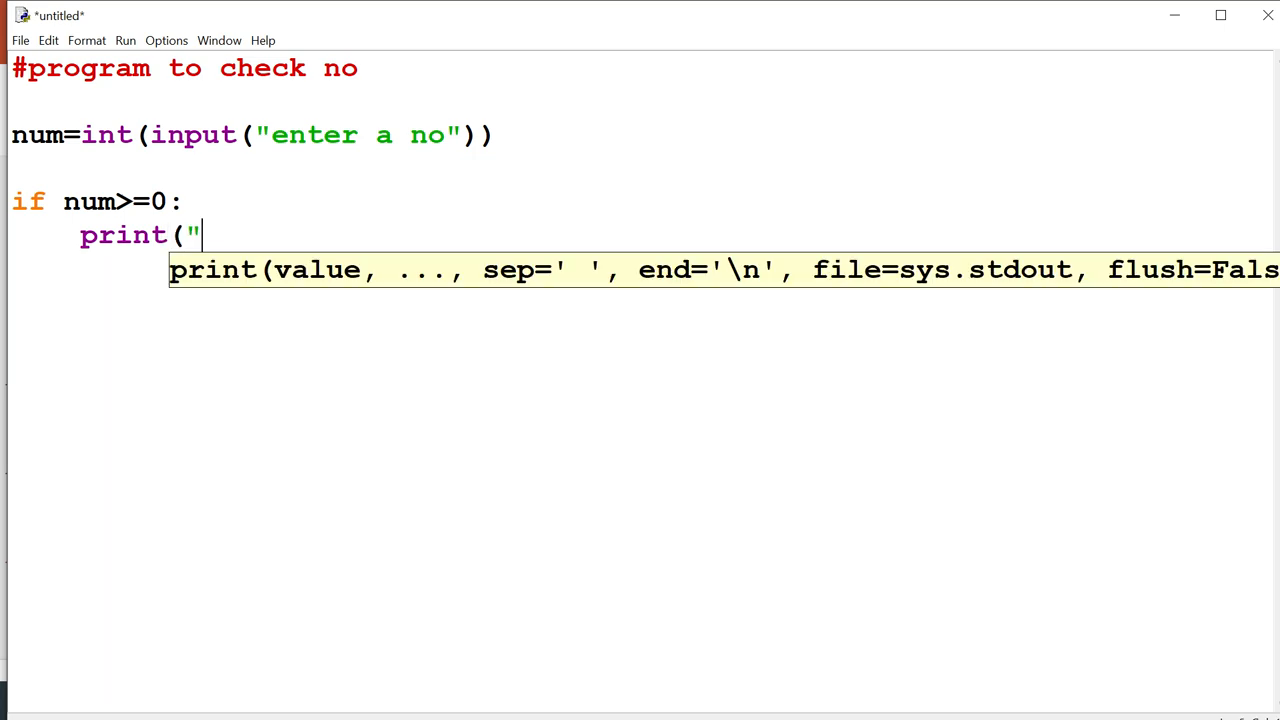
pyautogui.write('pos')
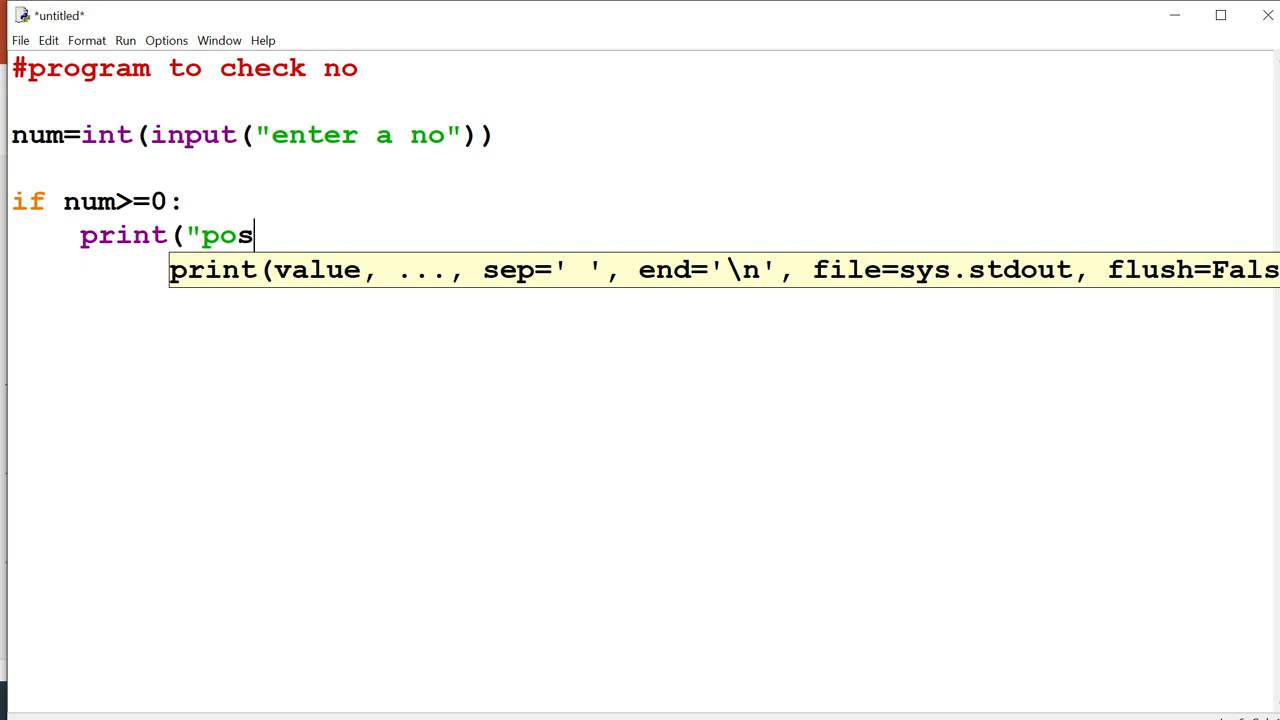
pyautogui.write('itiv')
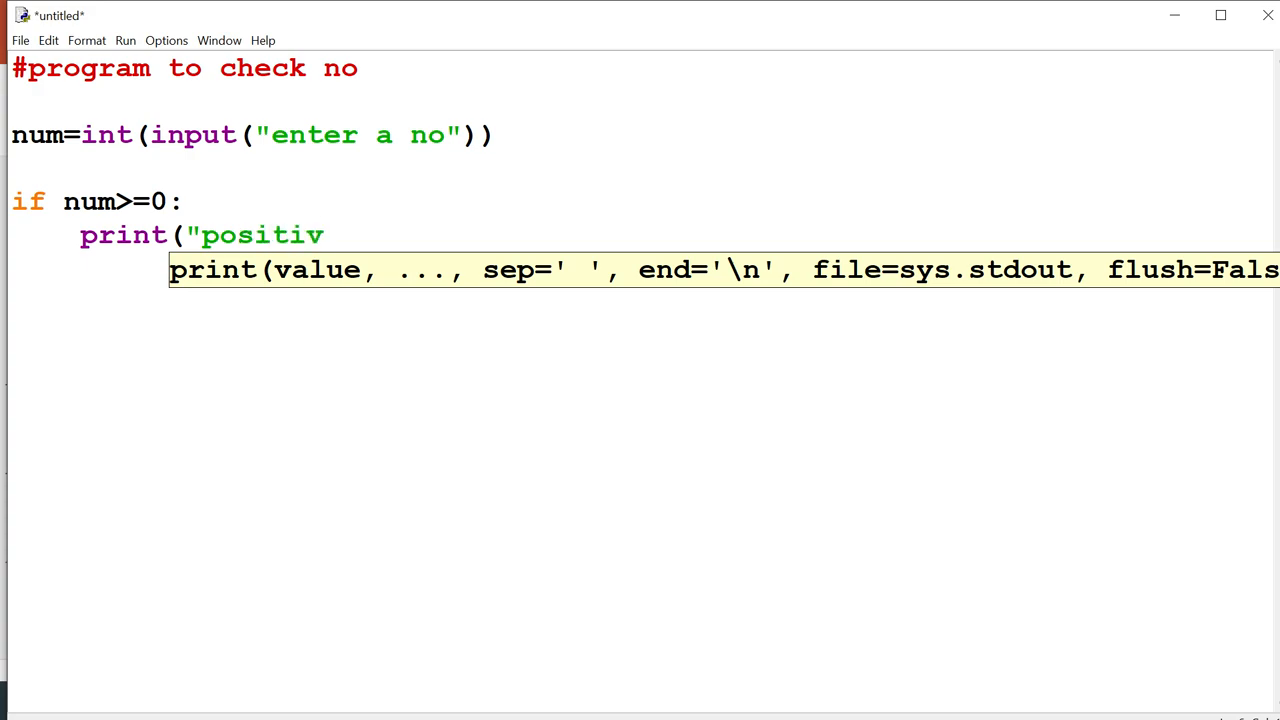
pyautogui.write('e no"')
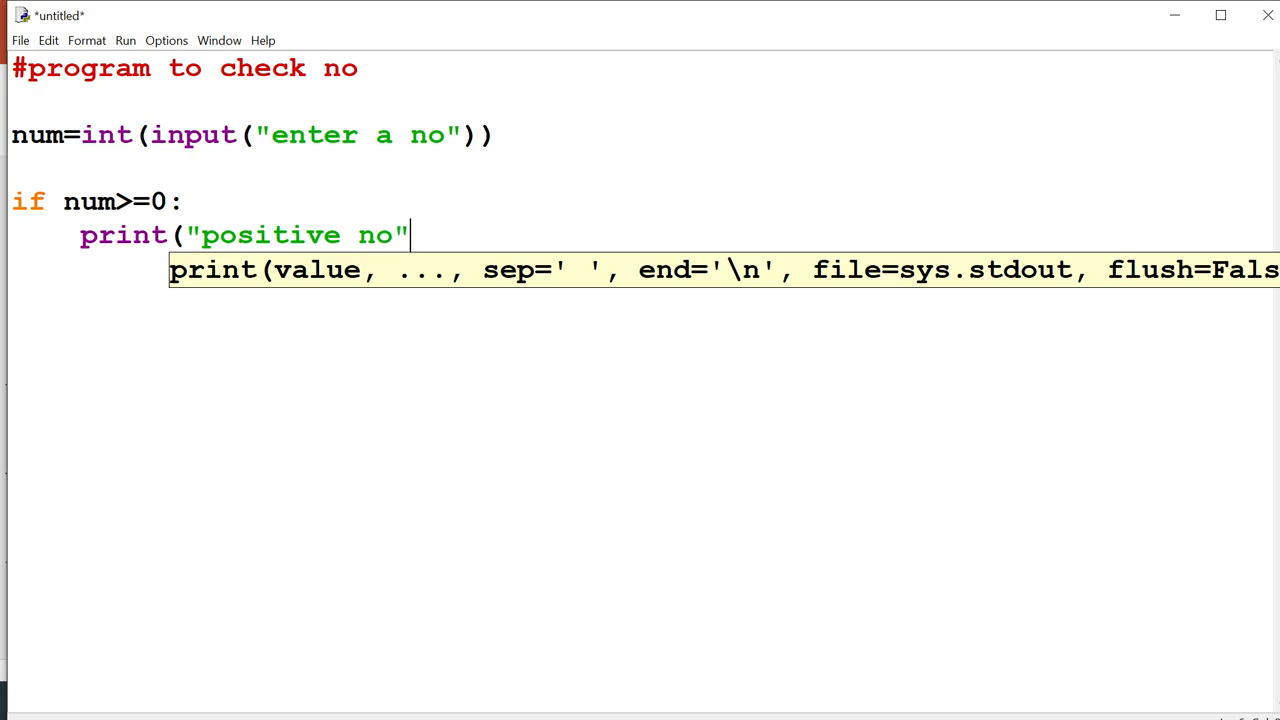
pyautogui.write(')')
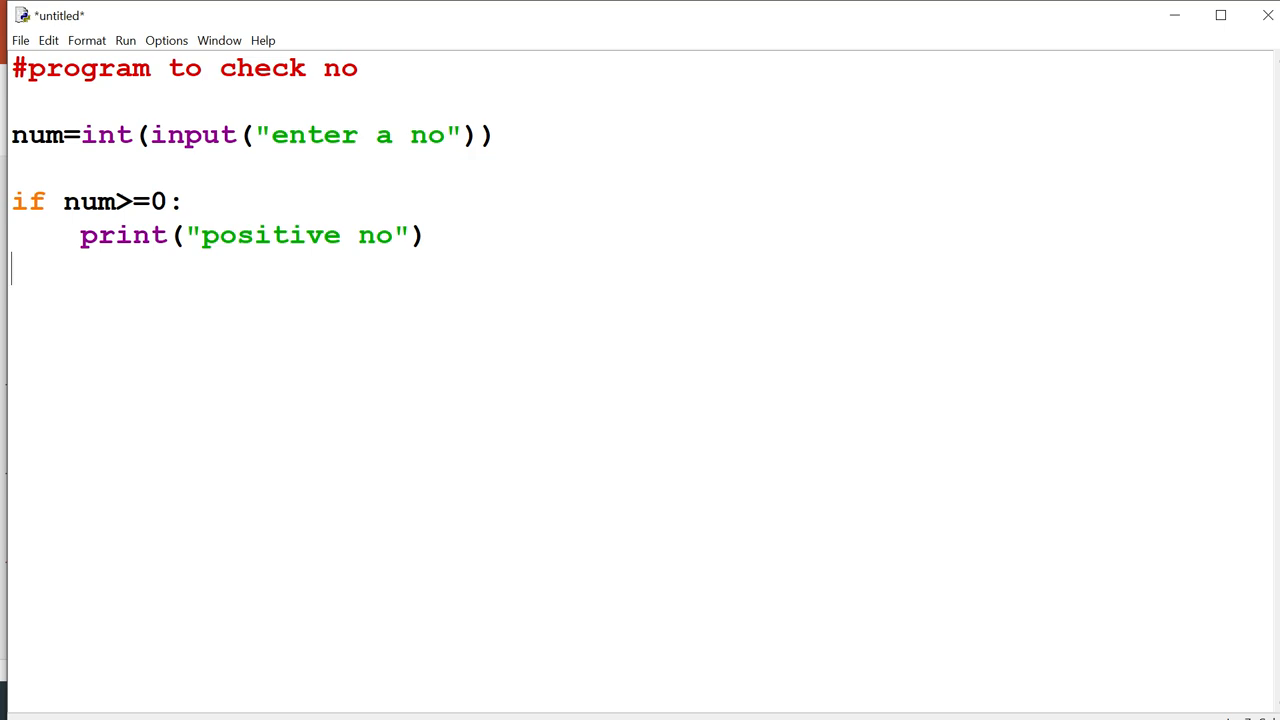
# Step: Write else: with an indented print("Negative") line below the if block
pyautogui.write('els')
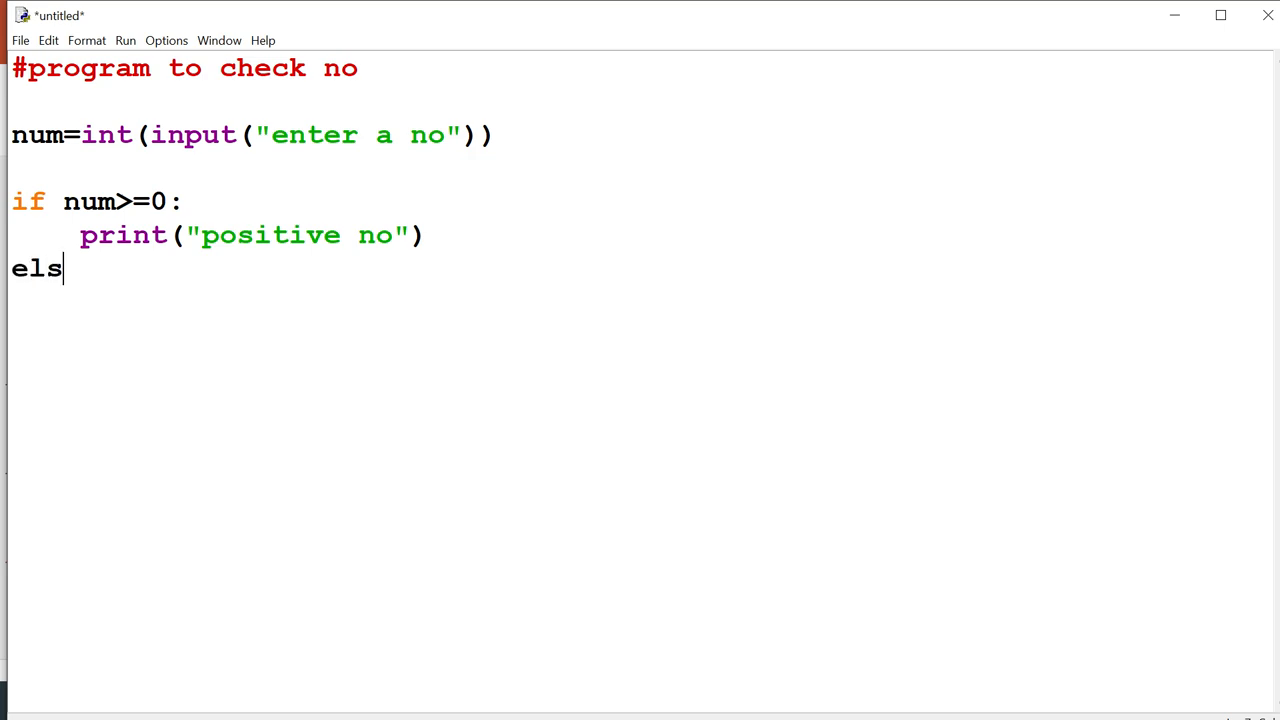
pyautogui.write('e:')
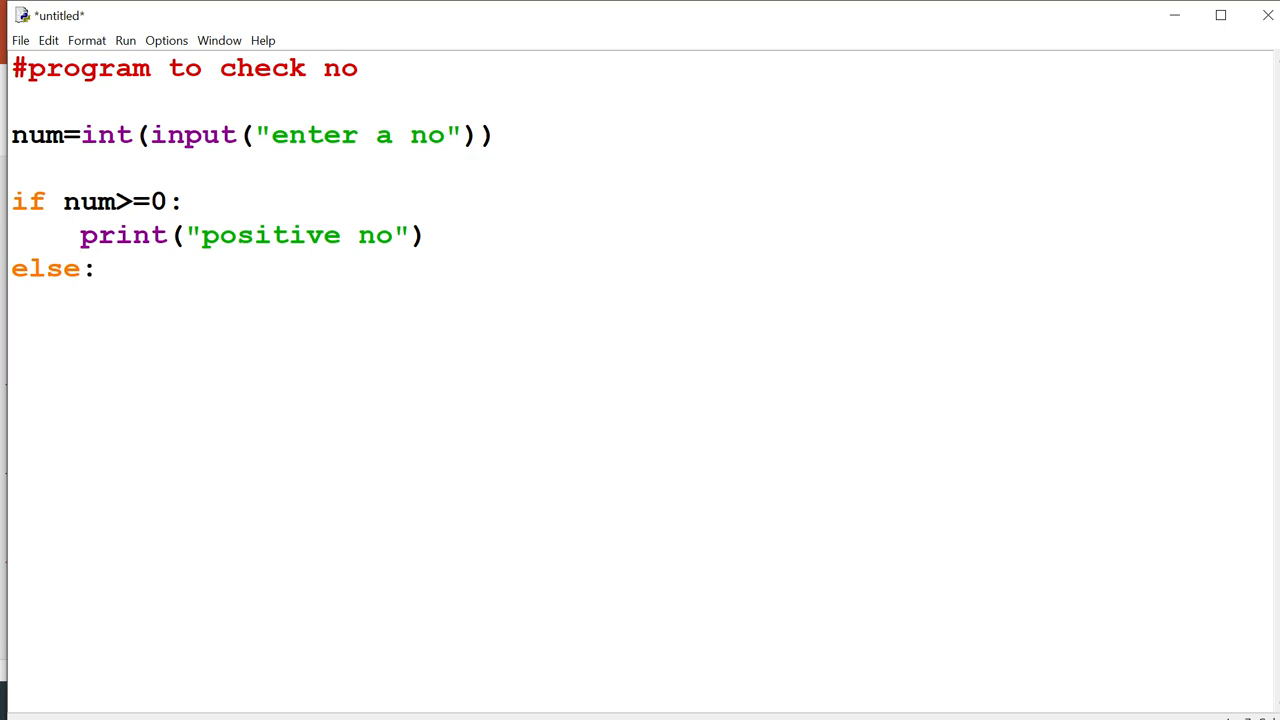
pyautogui.click(95, 268)
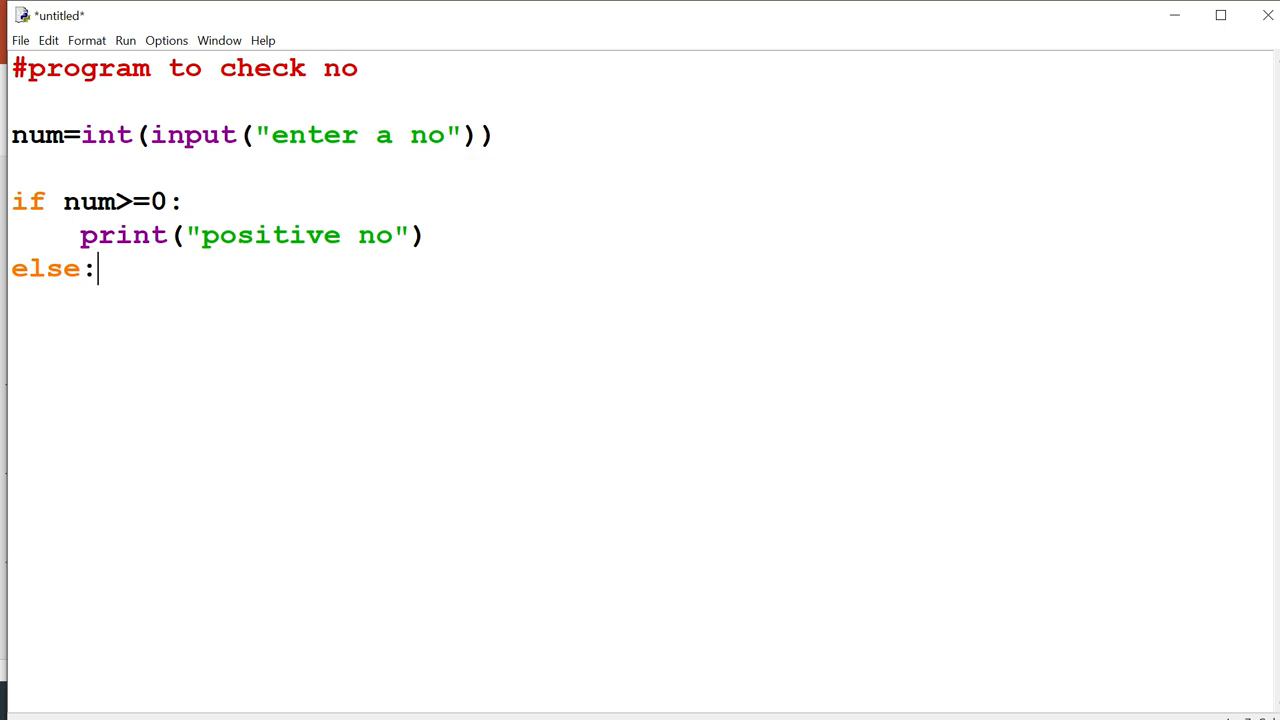
pyautogui.press('Return')
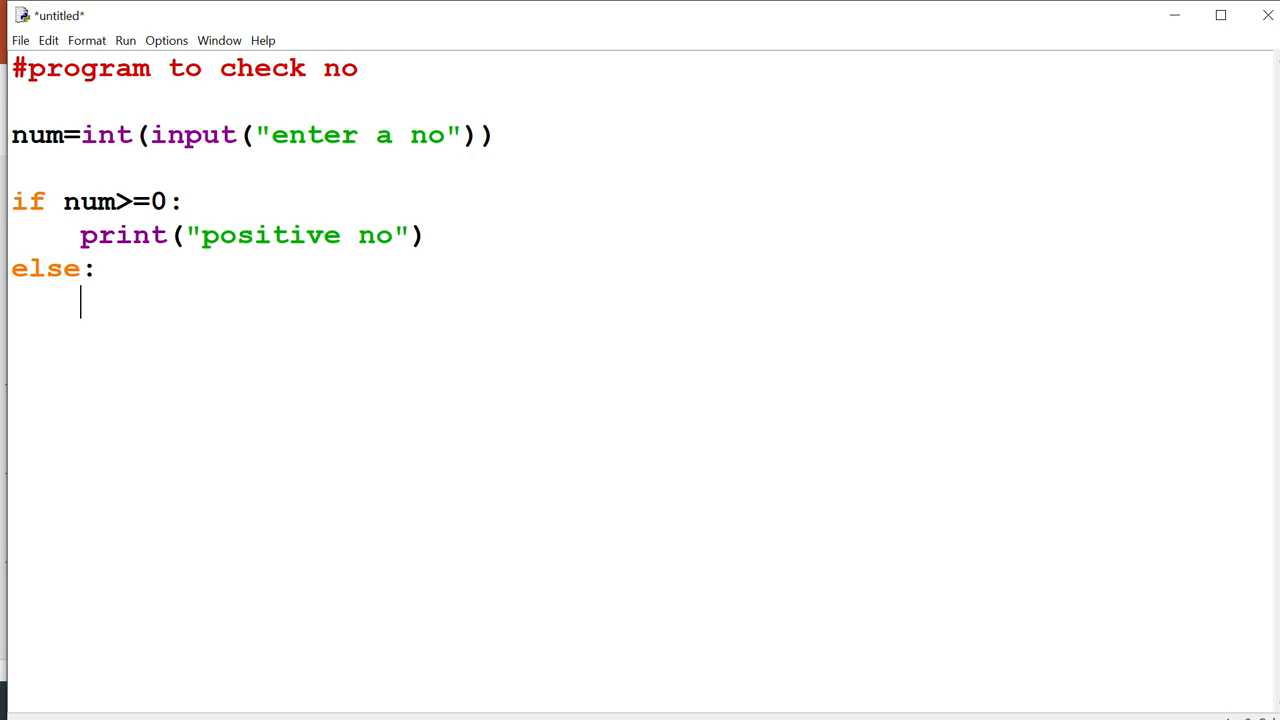
pyautogui.press('Backspace')
pyautogui.write('print')
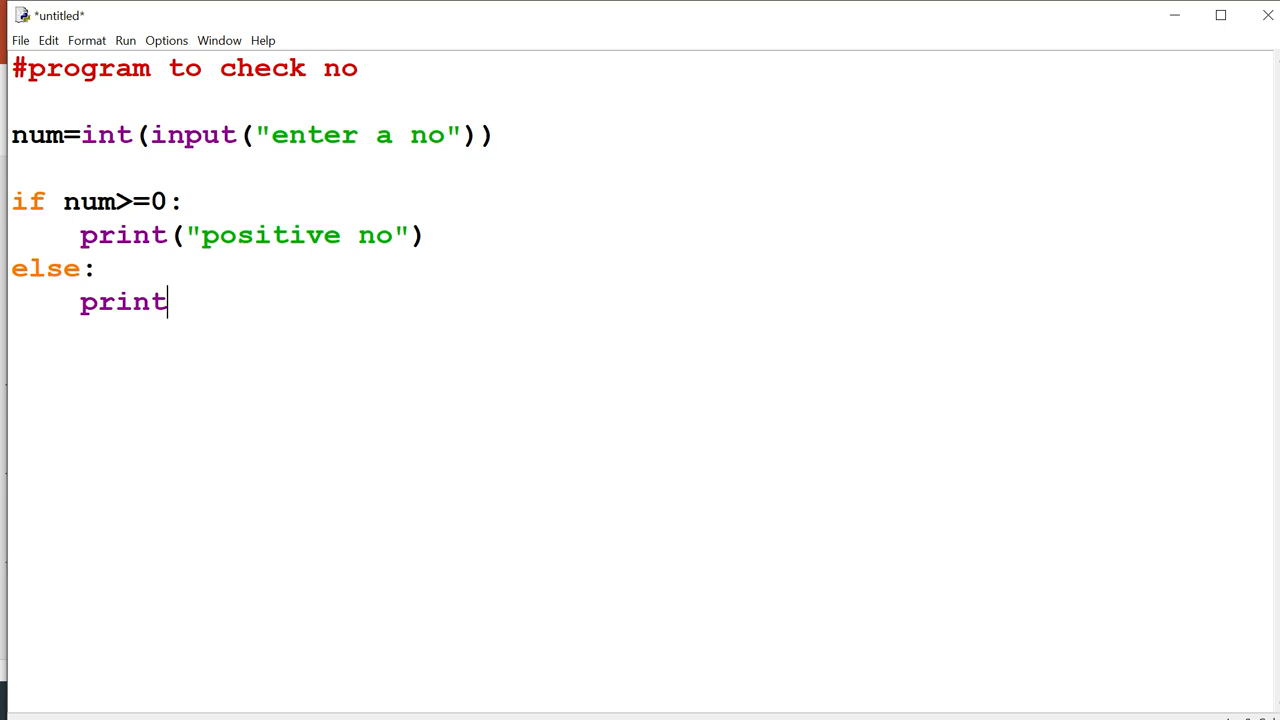
pyautogui.write('("')
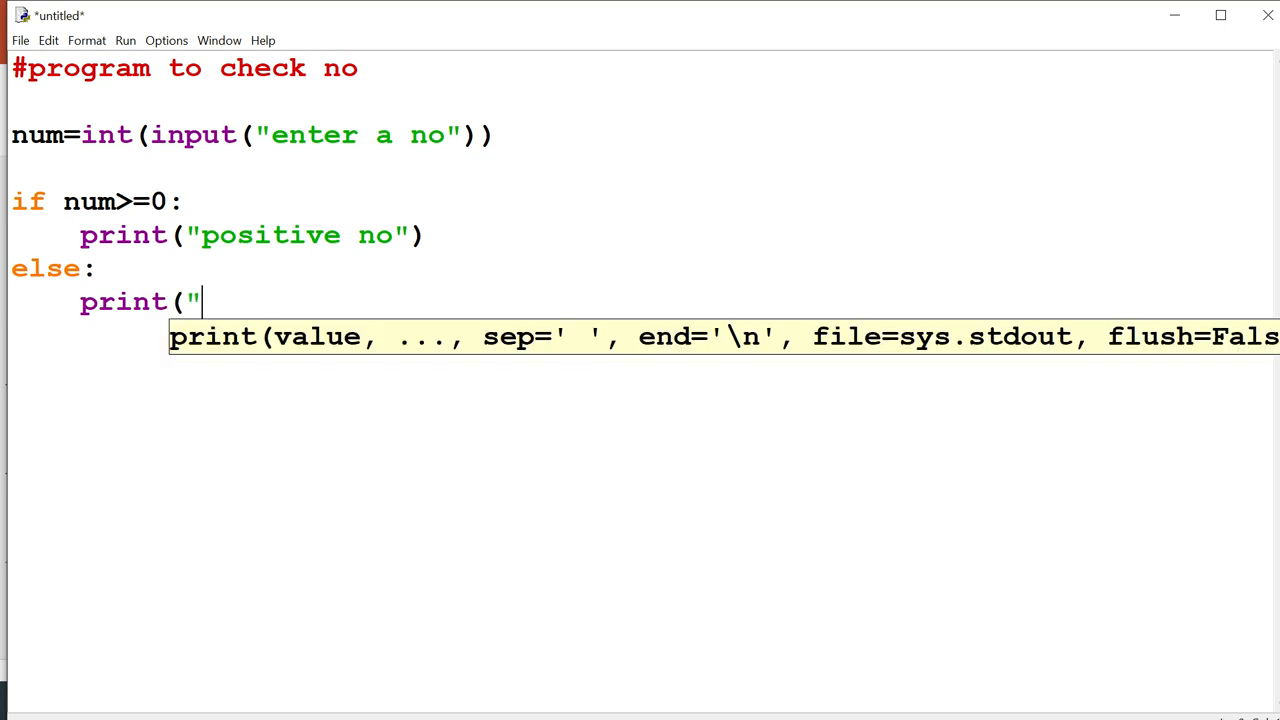
pyautogui.write('Nega')
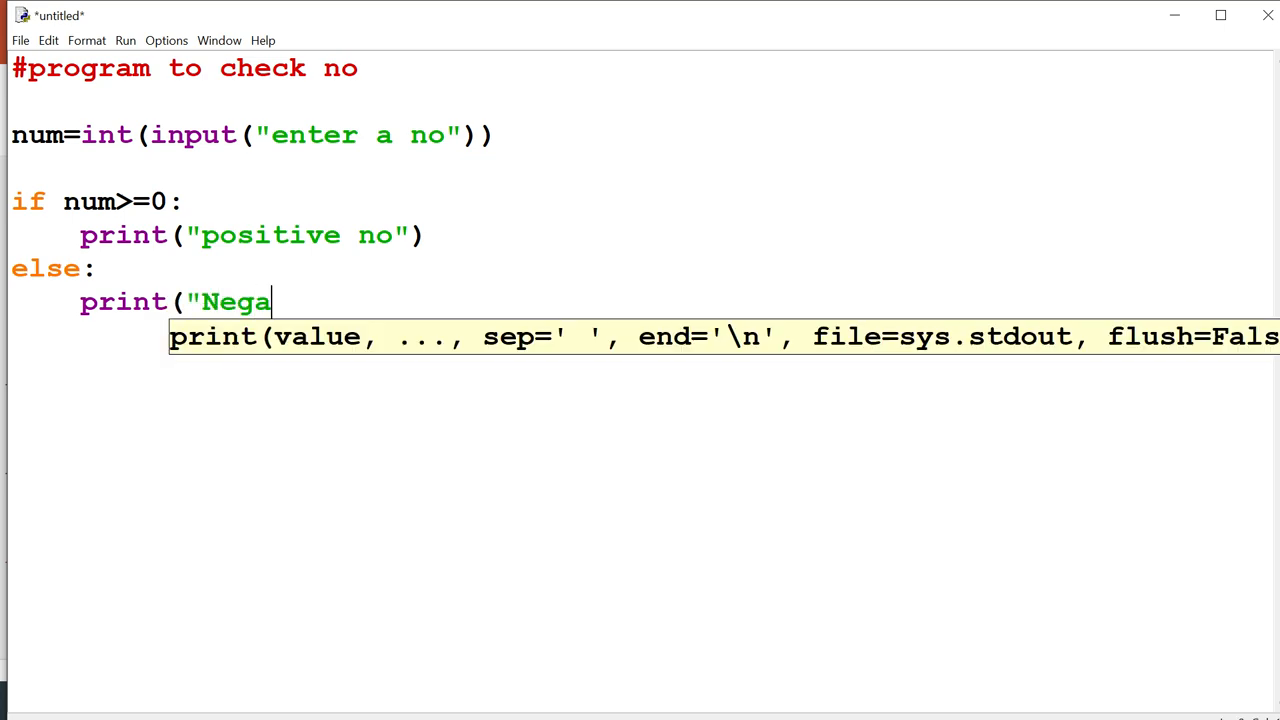
pyautogui.write('tive')
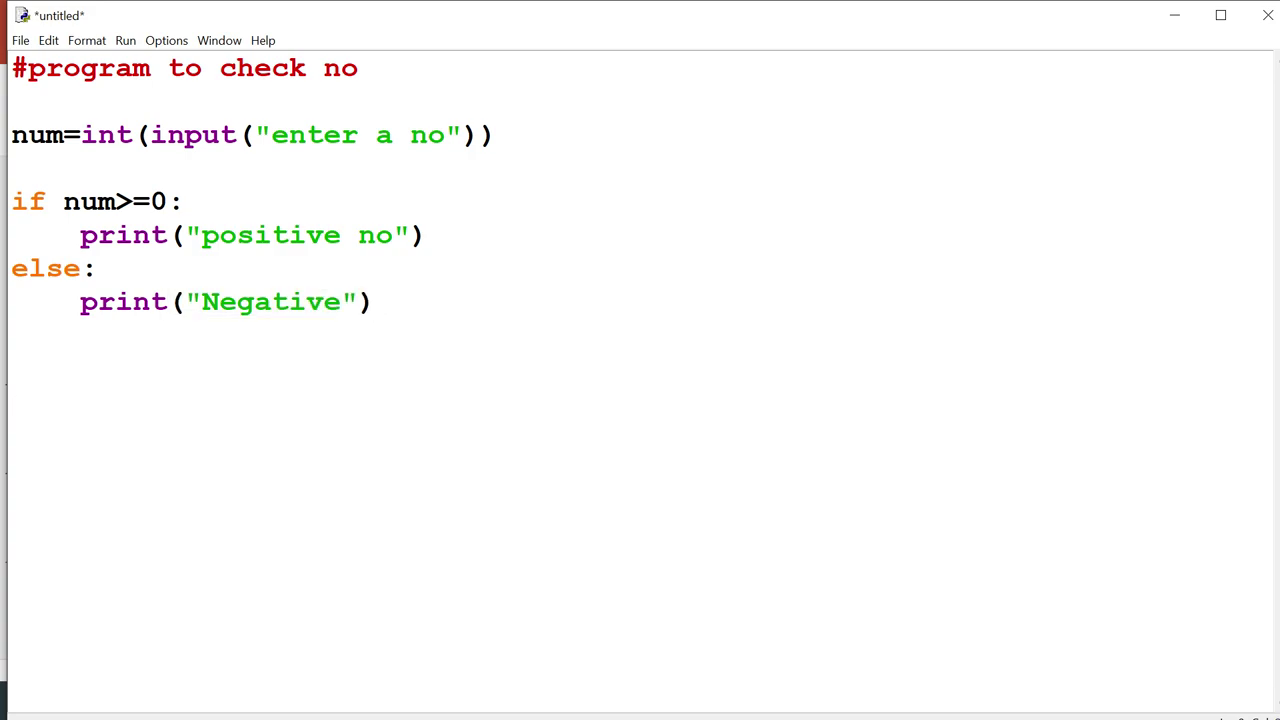
pyautogui.click(20, 40)
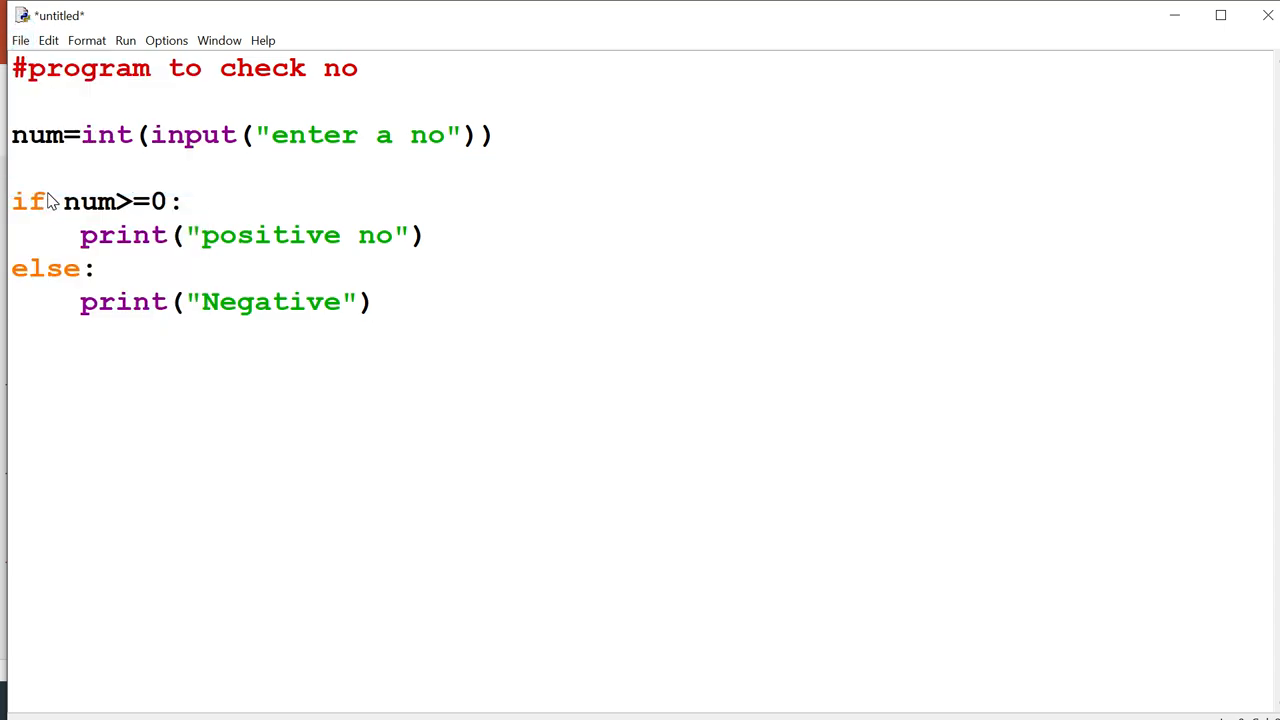
# Step: Save the script as z.py in the Python38-32 folder
pyautogui.click(374, 301)
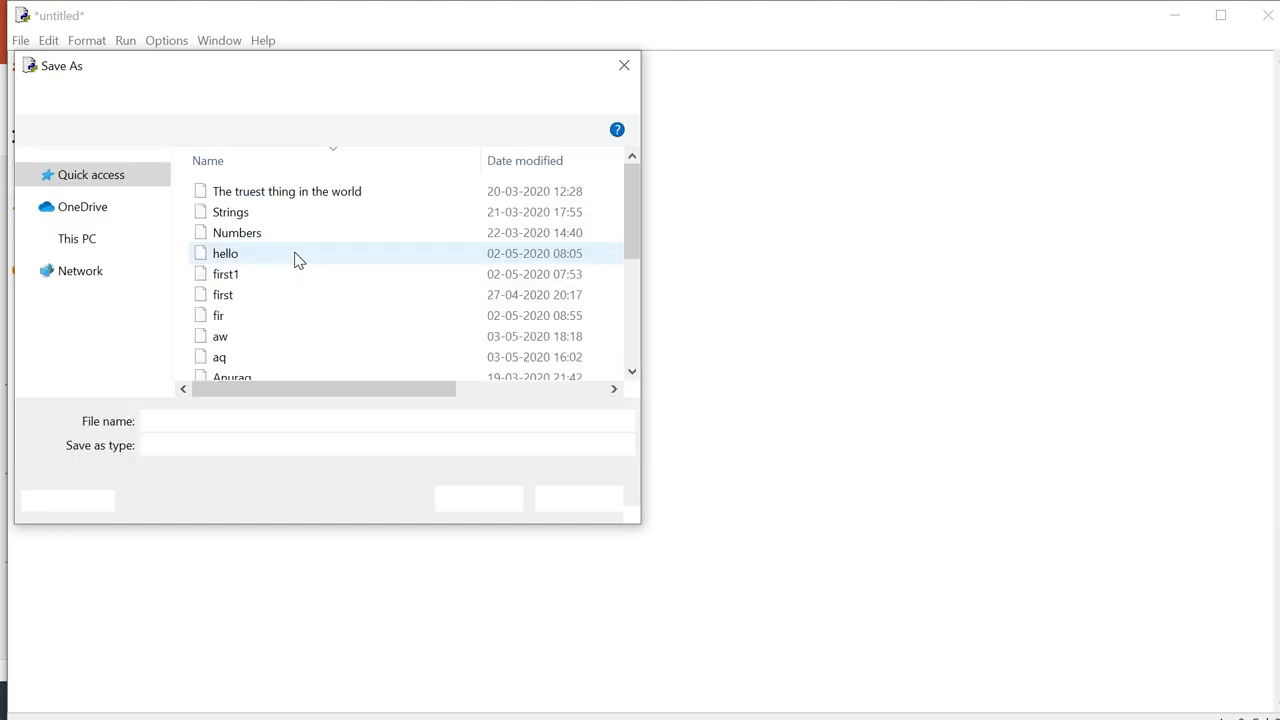
pyautogui.click(225, 253)
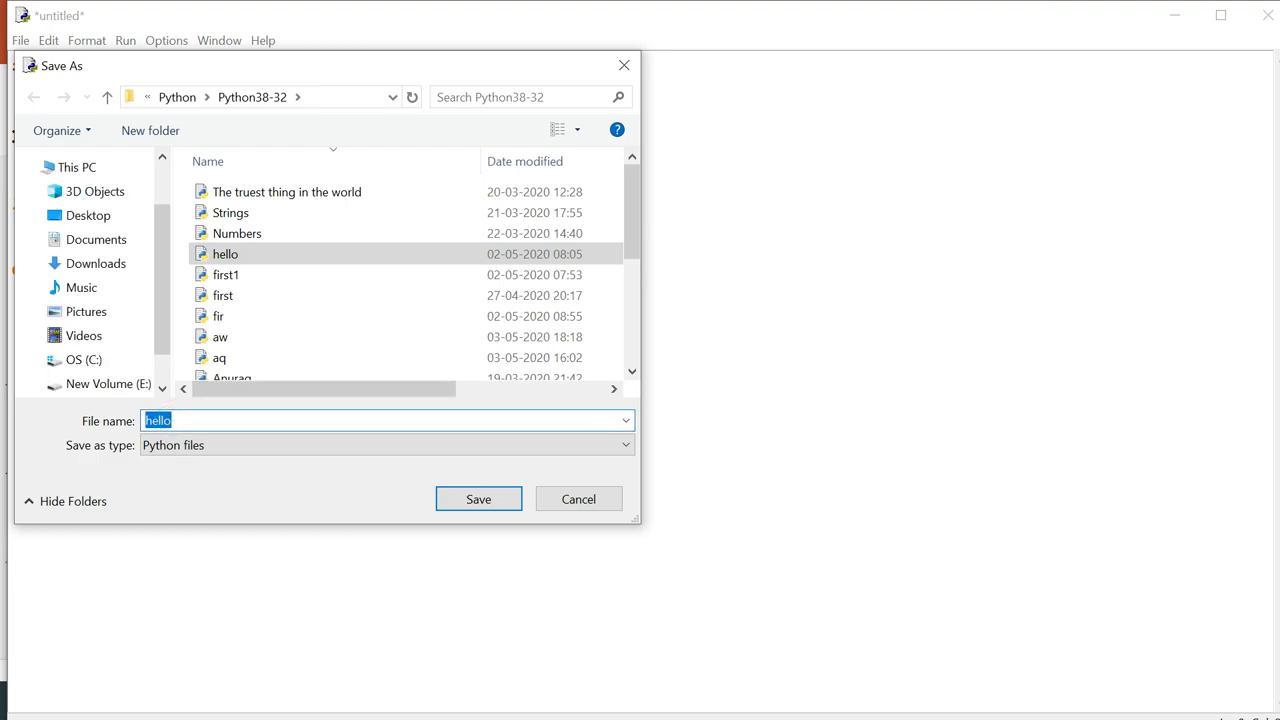
pyautogui.write('z')
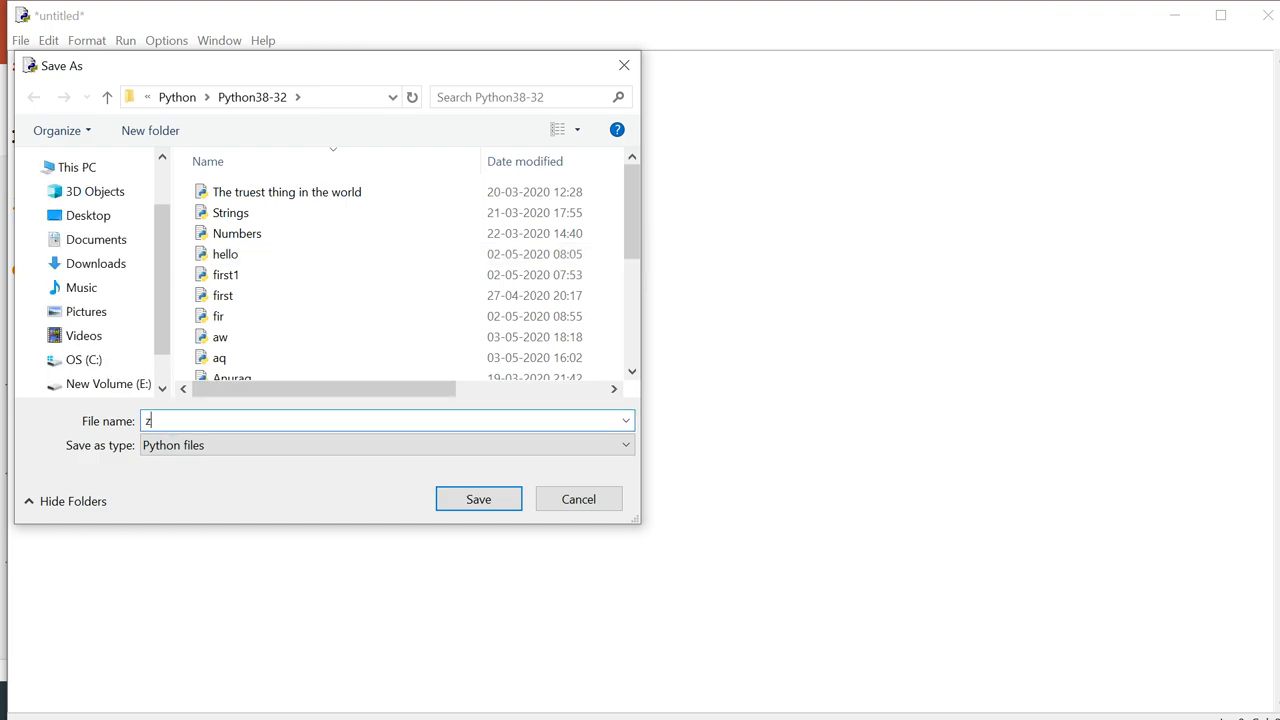
pyautogui.write('.py')
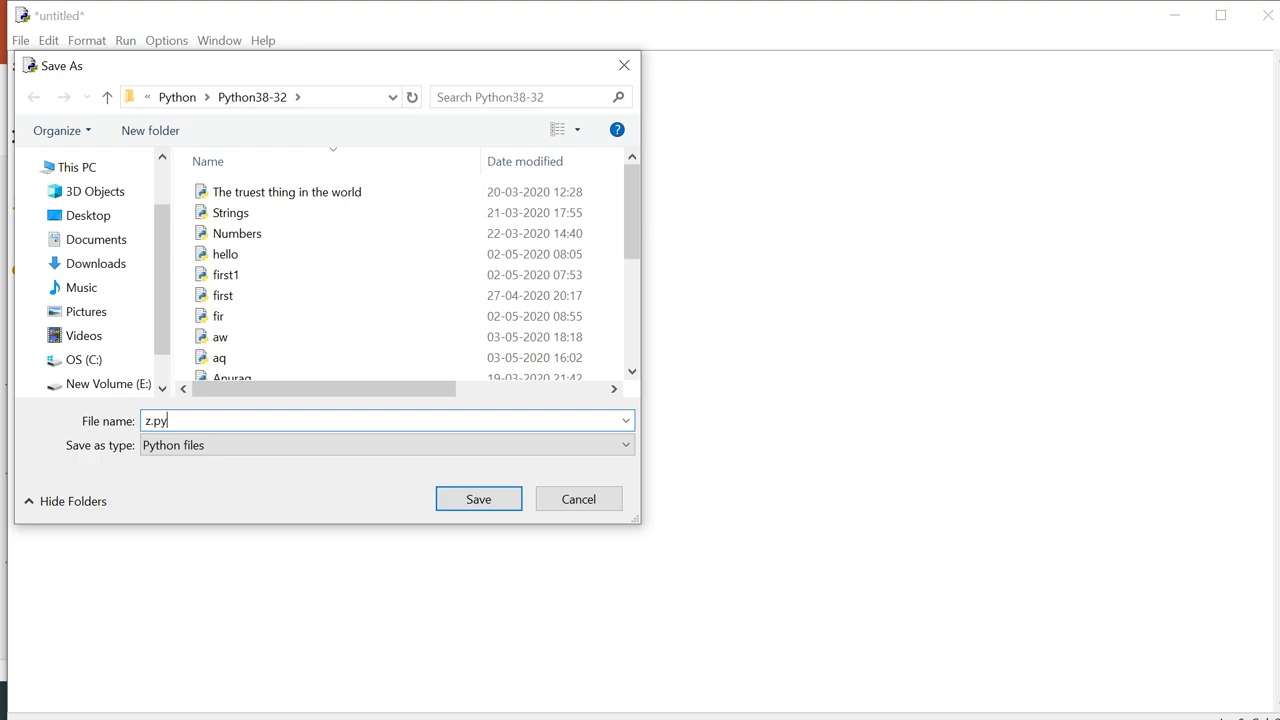
pyautogui.moveTo(478, 499)
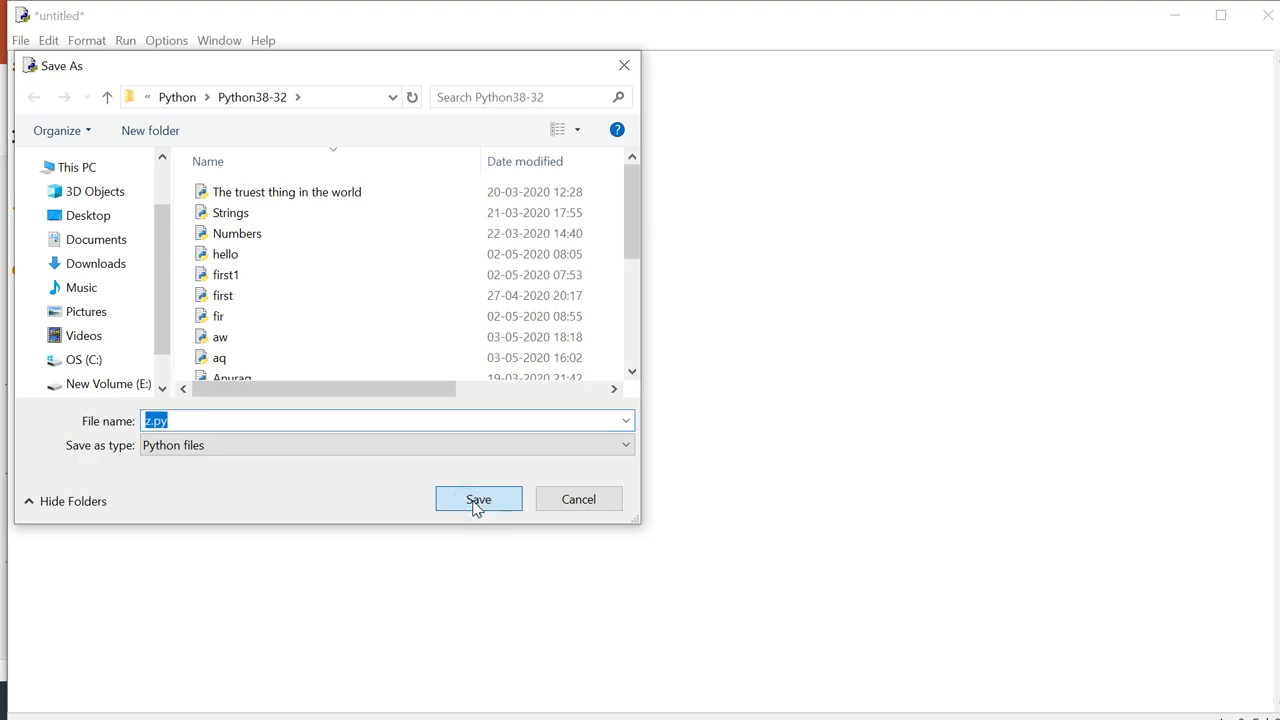
pyautogui.click(478, 499)
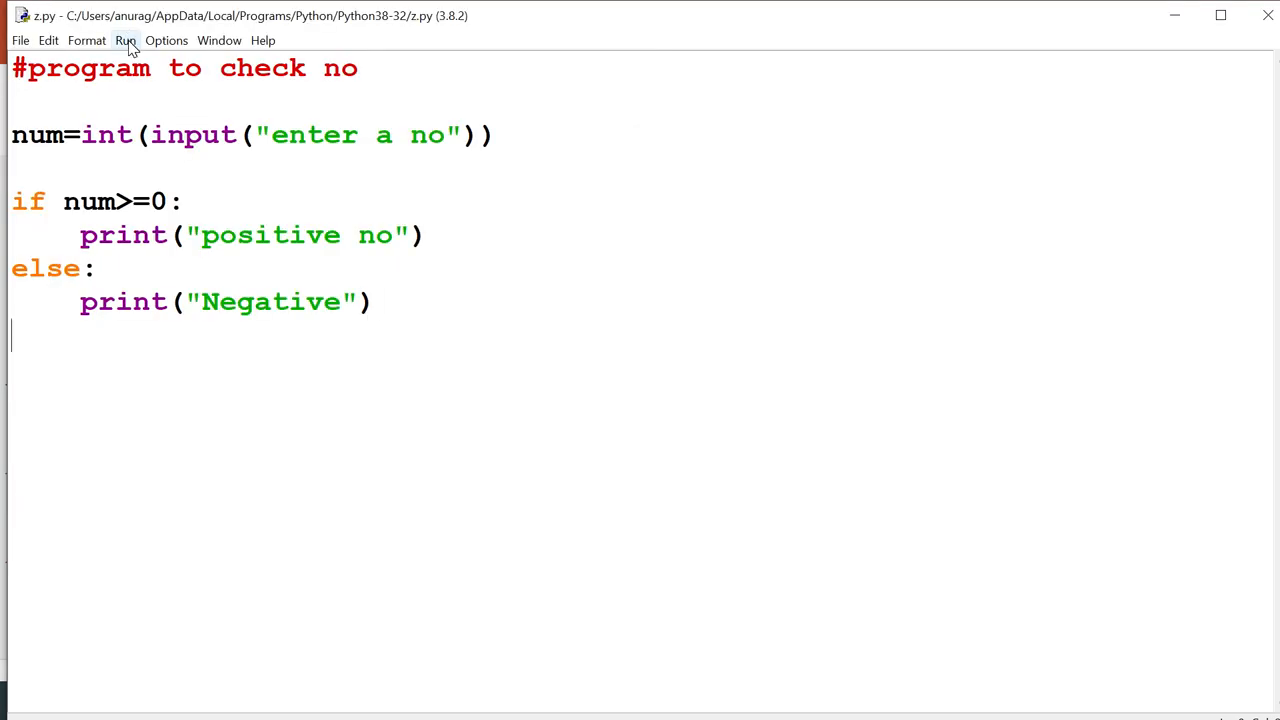
# Step: Run z.py with input 9 to print "positive no", then minimize the shell
pyautogui.click(126, 40)
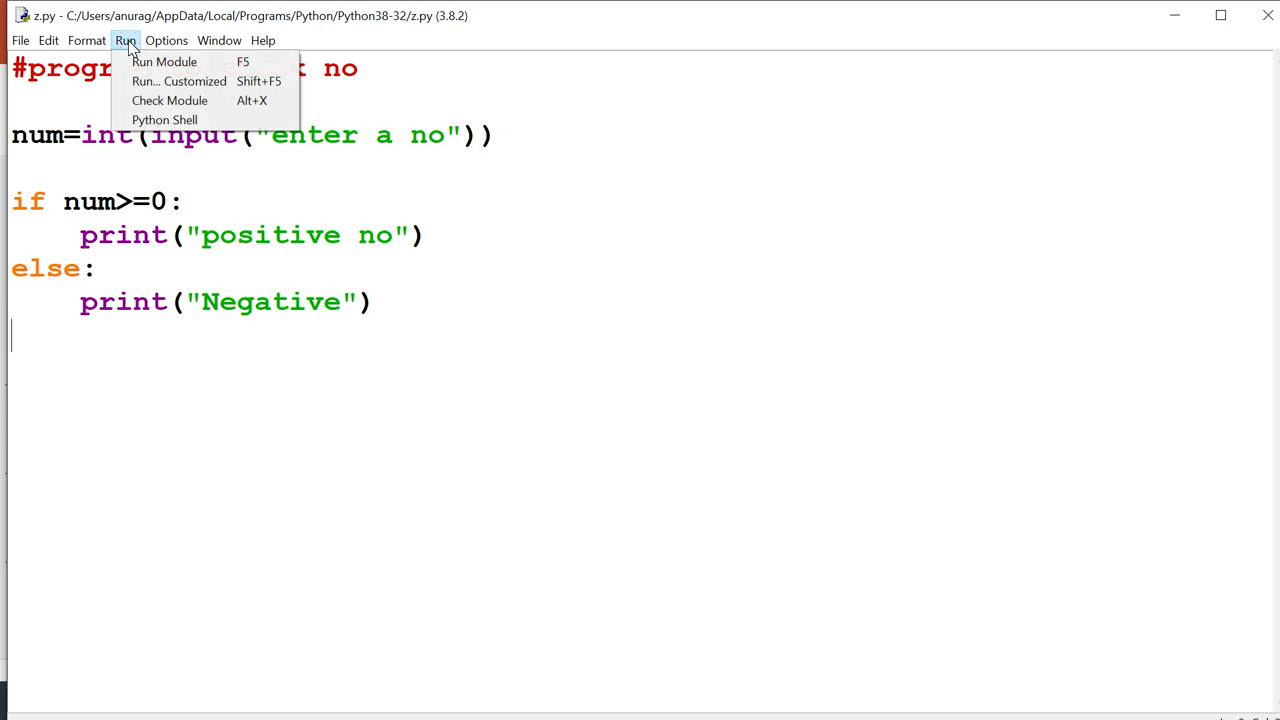
pyautogui.moveTo(164, 62)
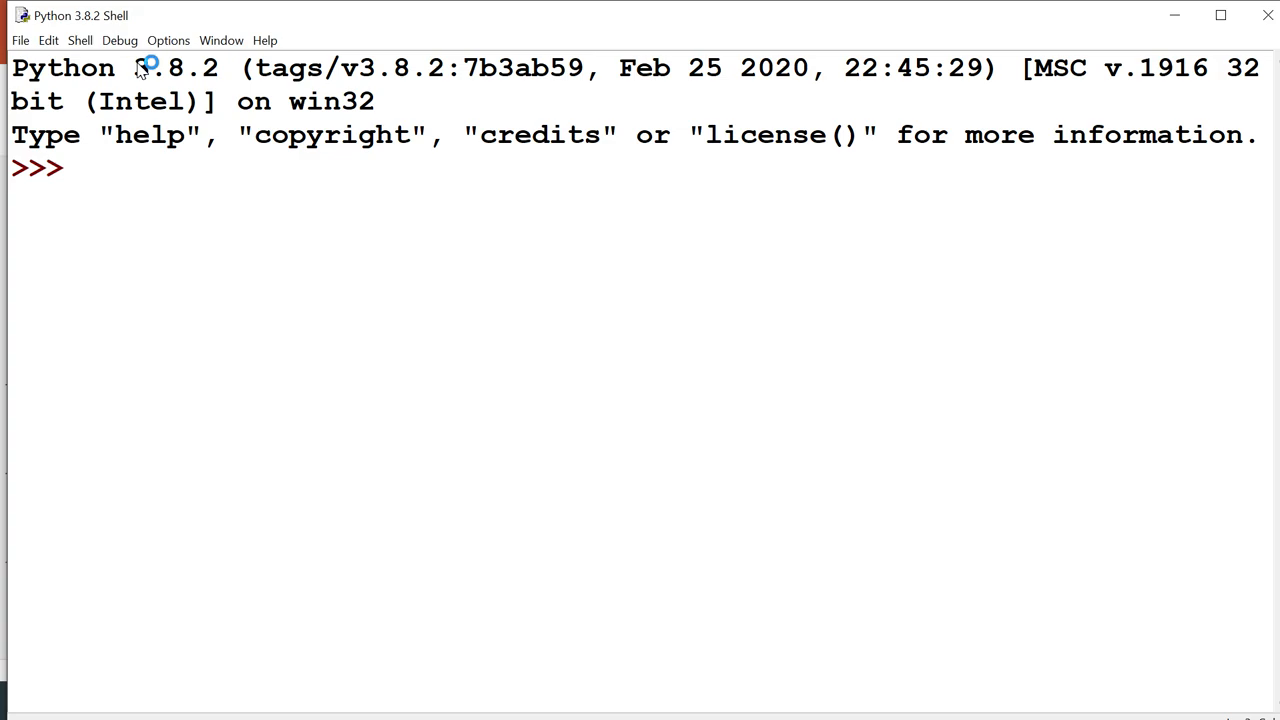
pyautogui.press('F5')
pyautogui.write('9')
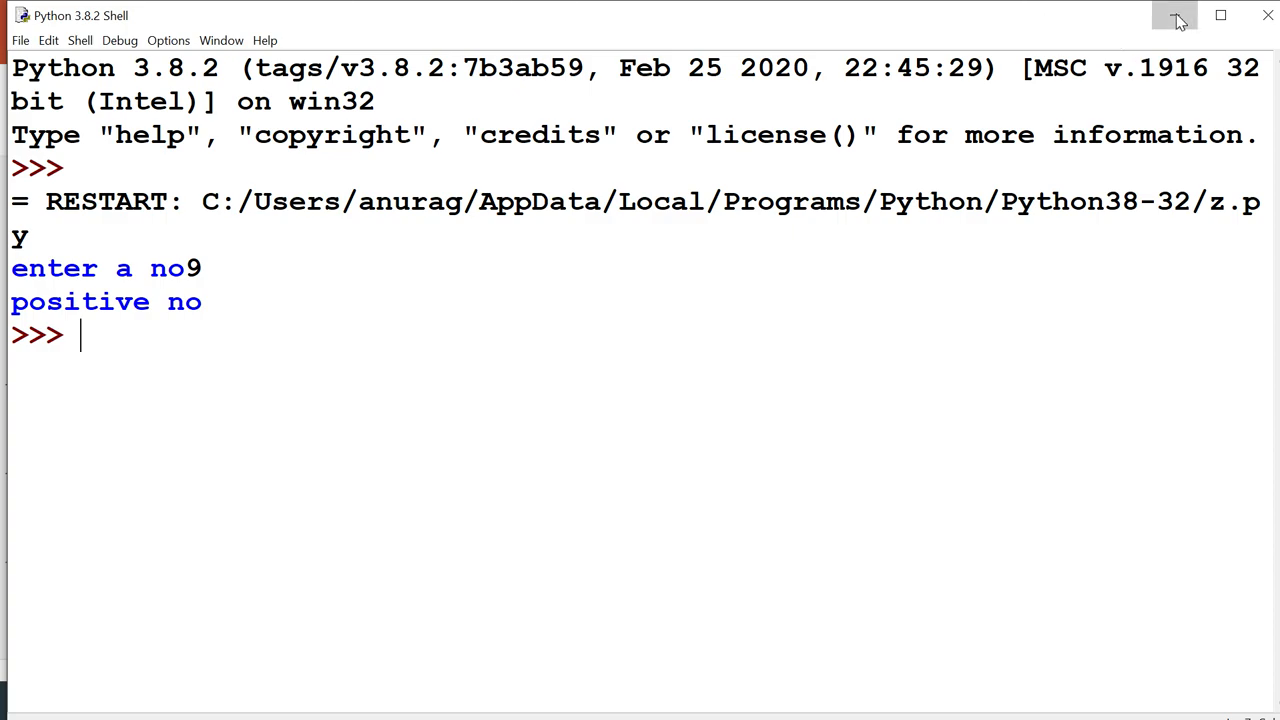
pyautogui.click(1176, 18)
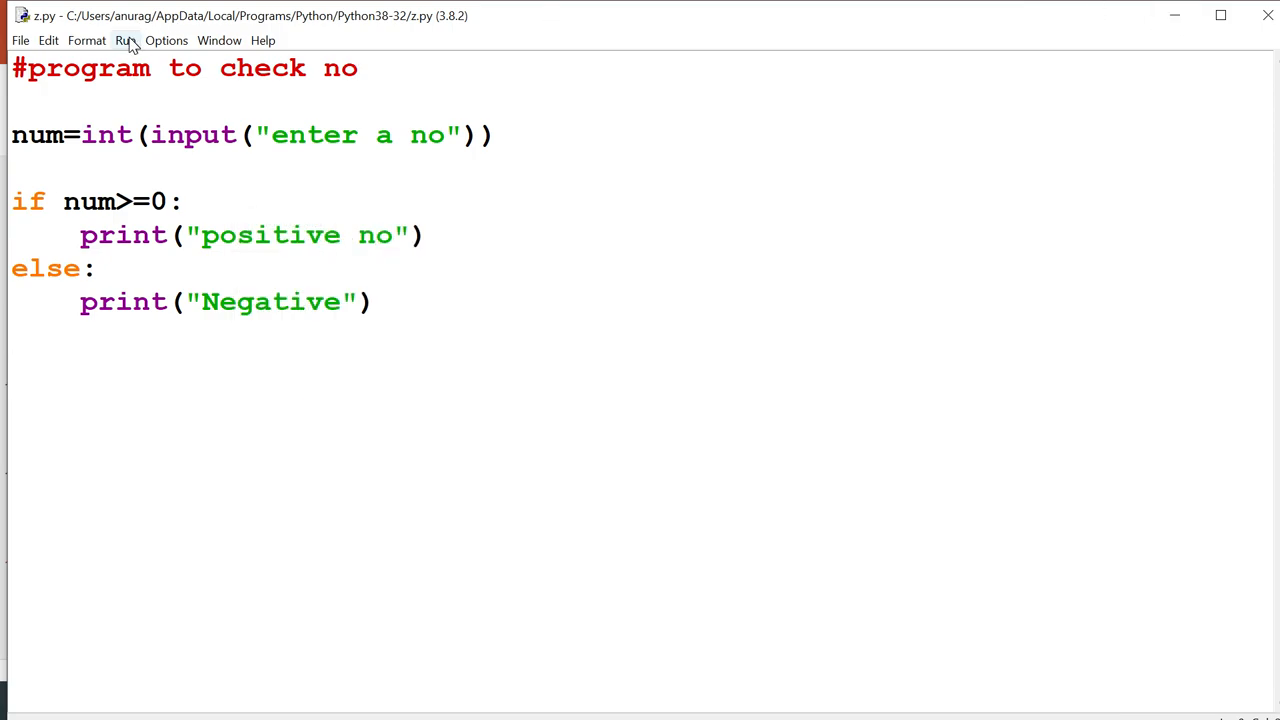
# Step: Rerun z.py and enter -5 as the number
pyautogui.click(126, 40)
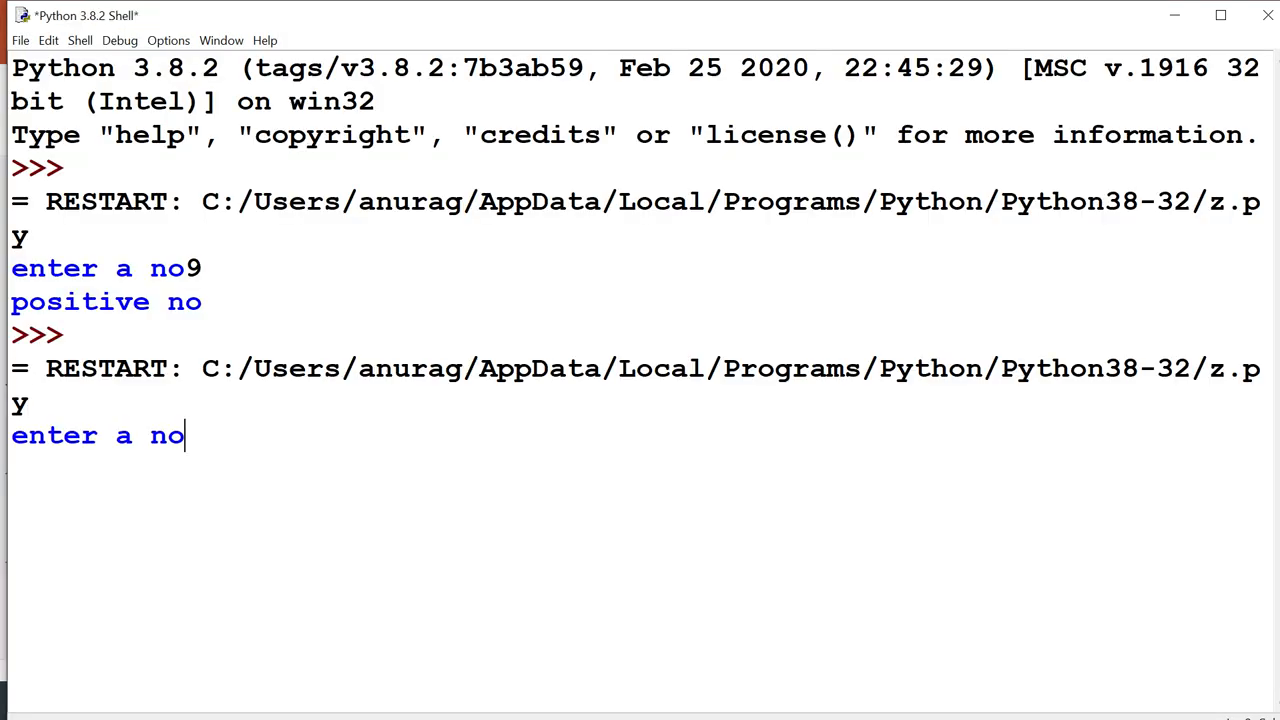
pyautogui.write('-5')
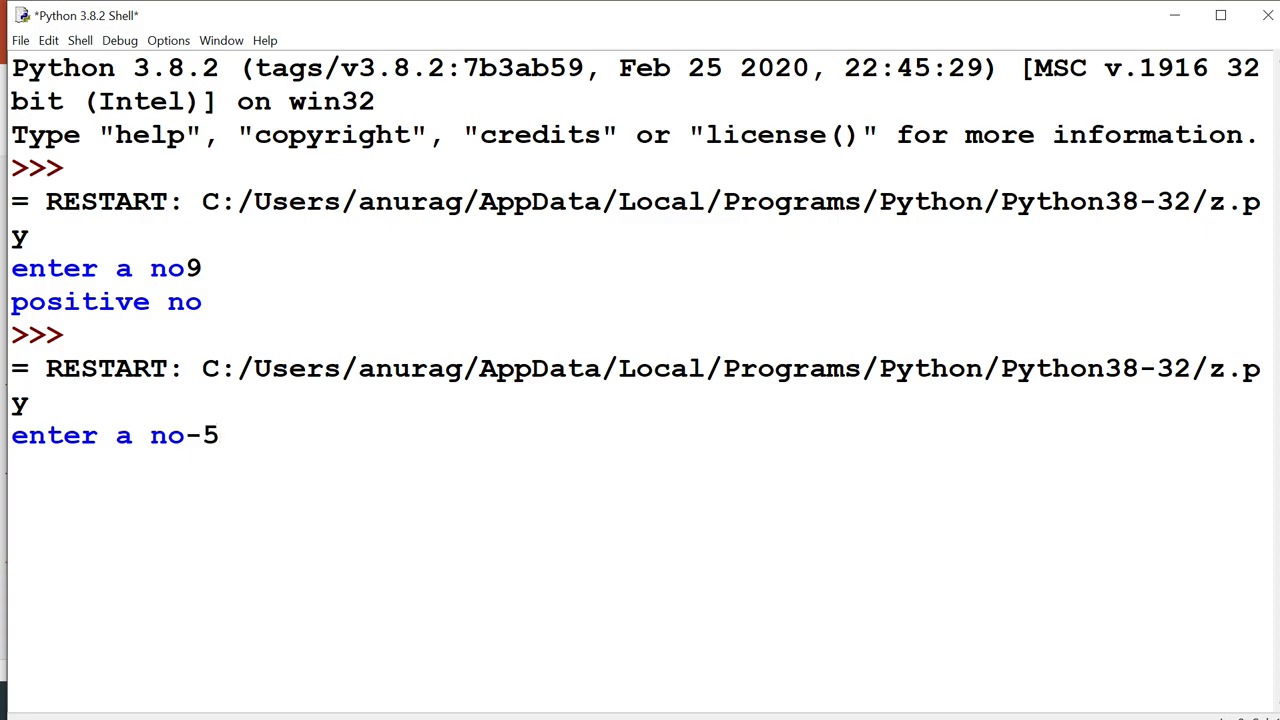
pyautogui.press('Return')
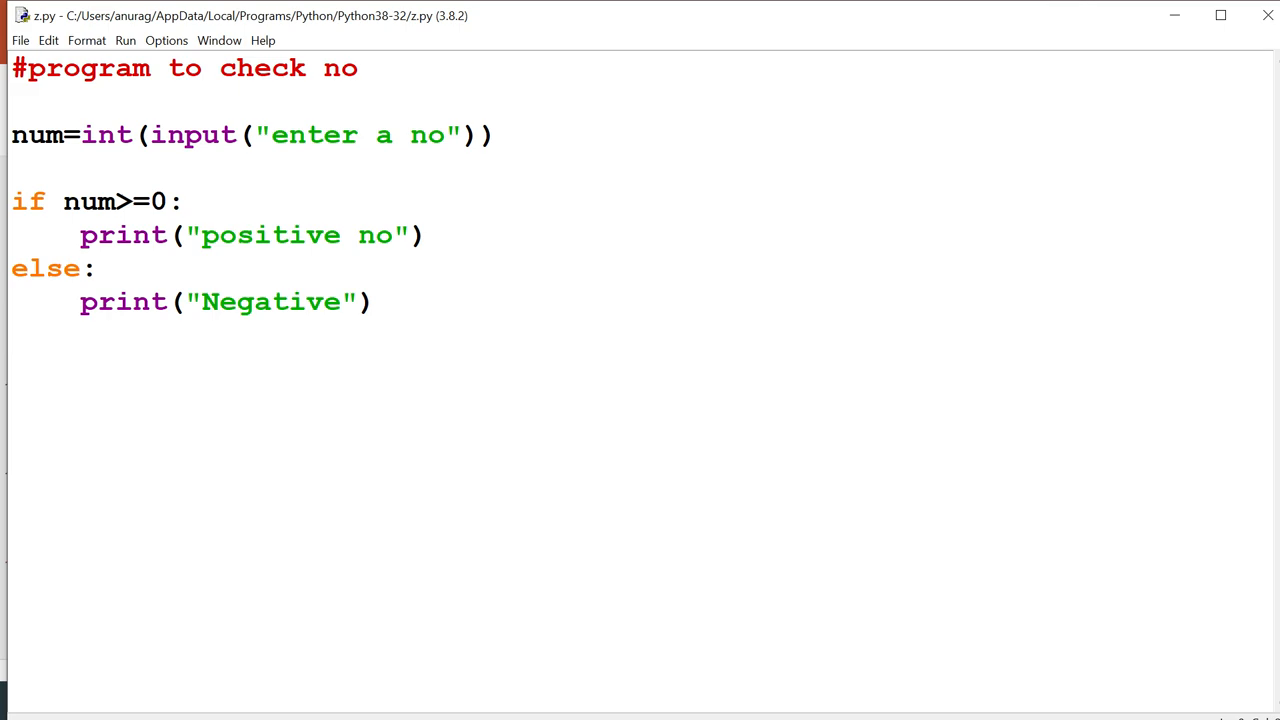
# Step: Place the cursor below the last line of the z.py script
pyautogui.click(12, 335)
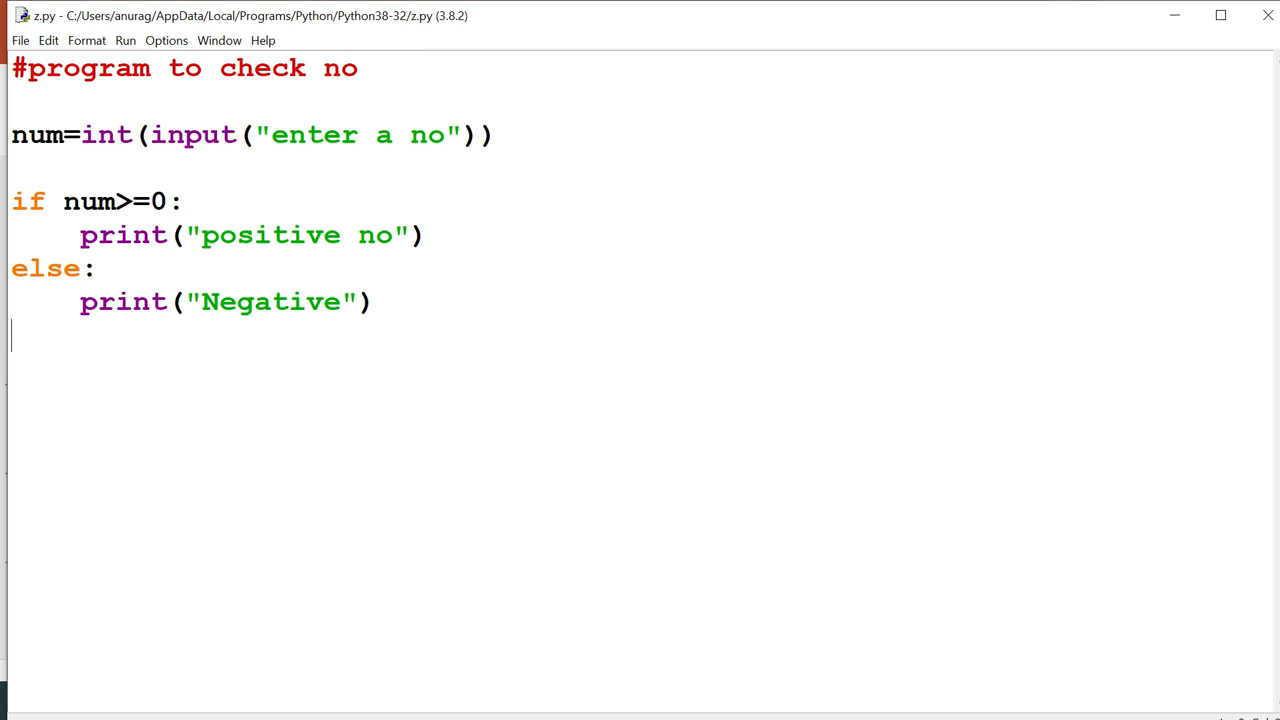